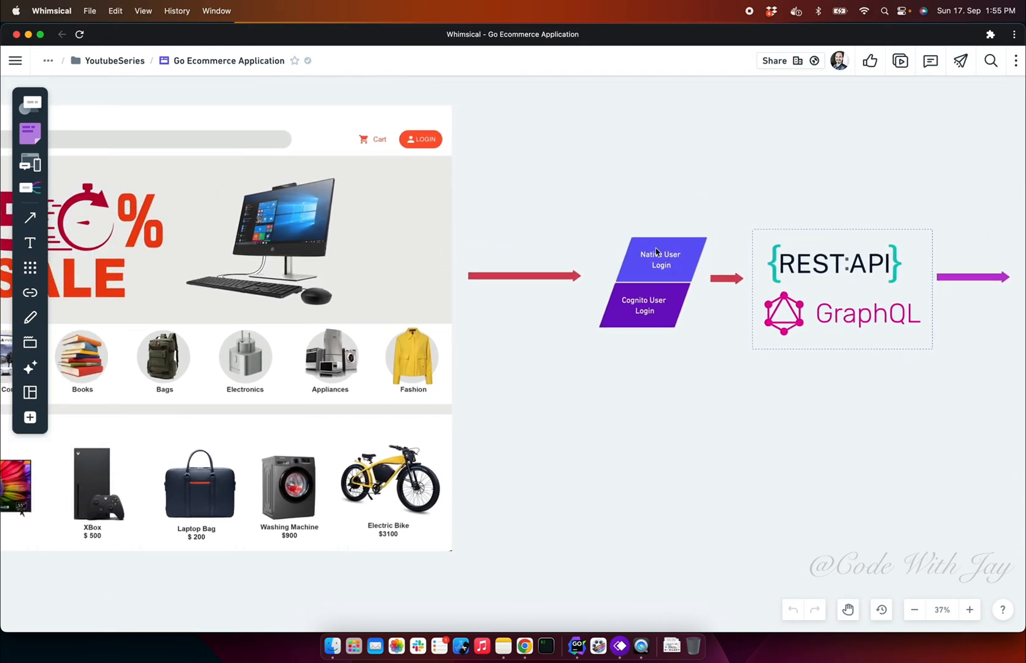
mouse_move(659, 319)
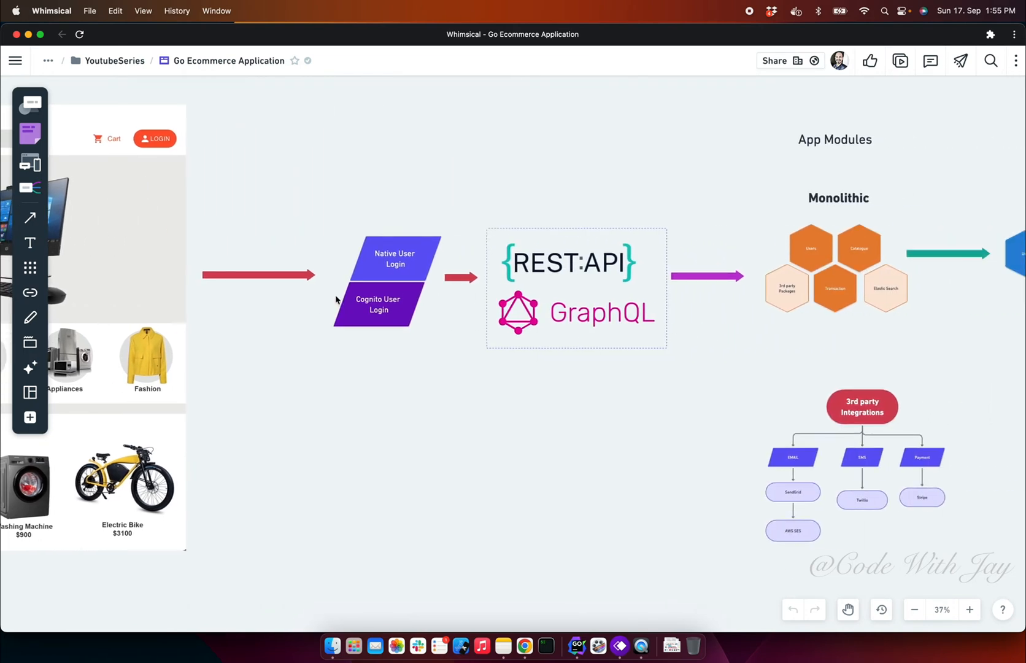
mouse_move(569, 250)
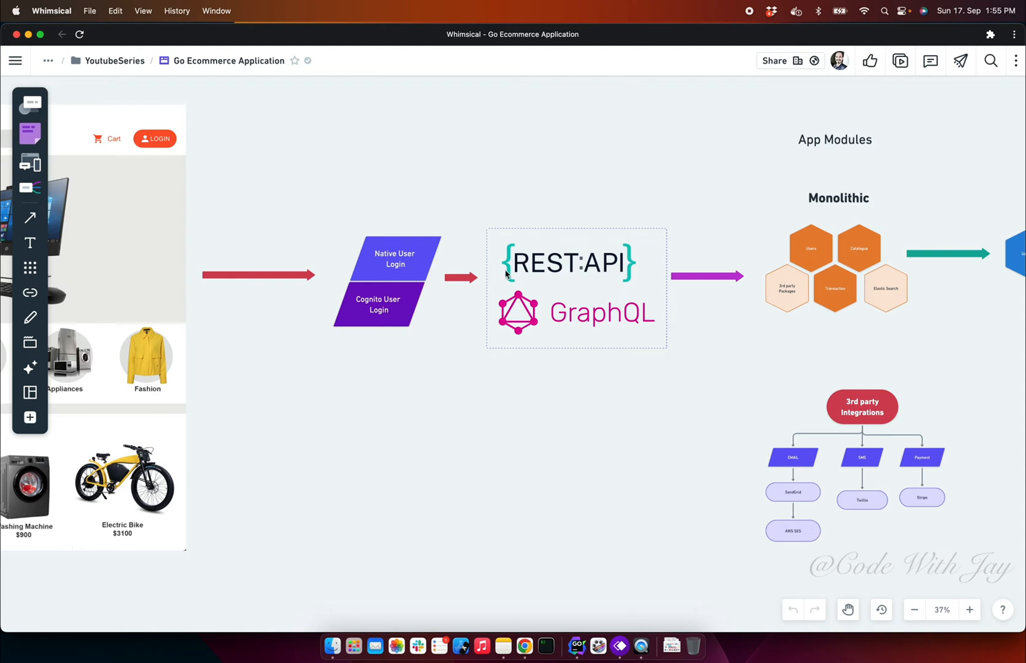
mouse_move(581, 326)
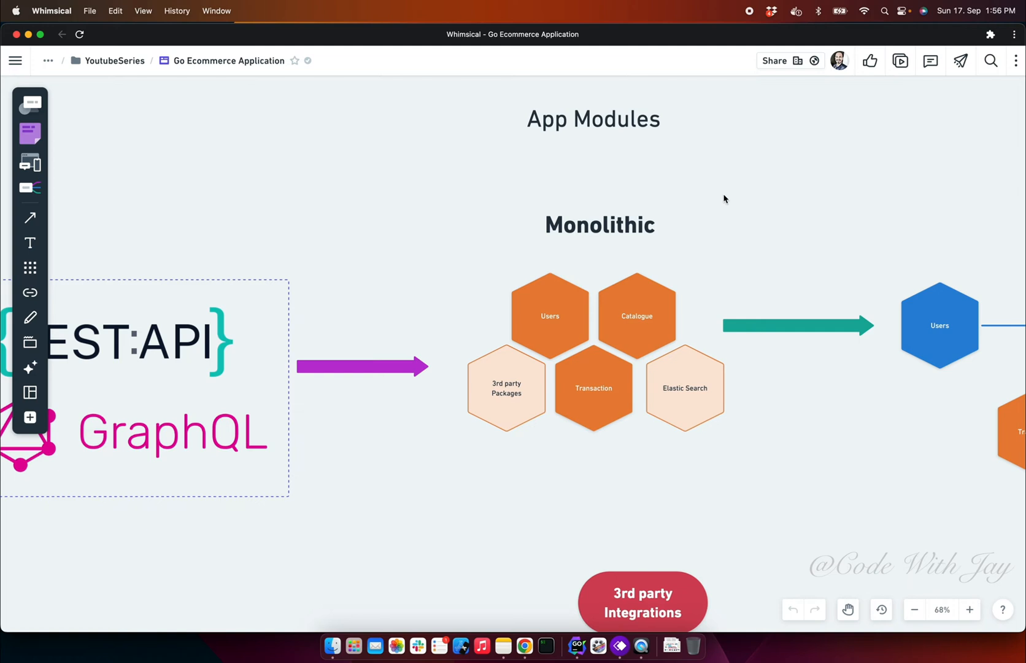
mouse_move(750, 210)
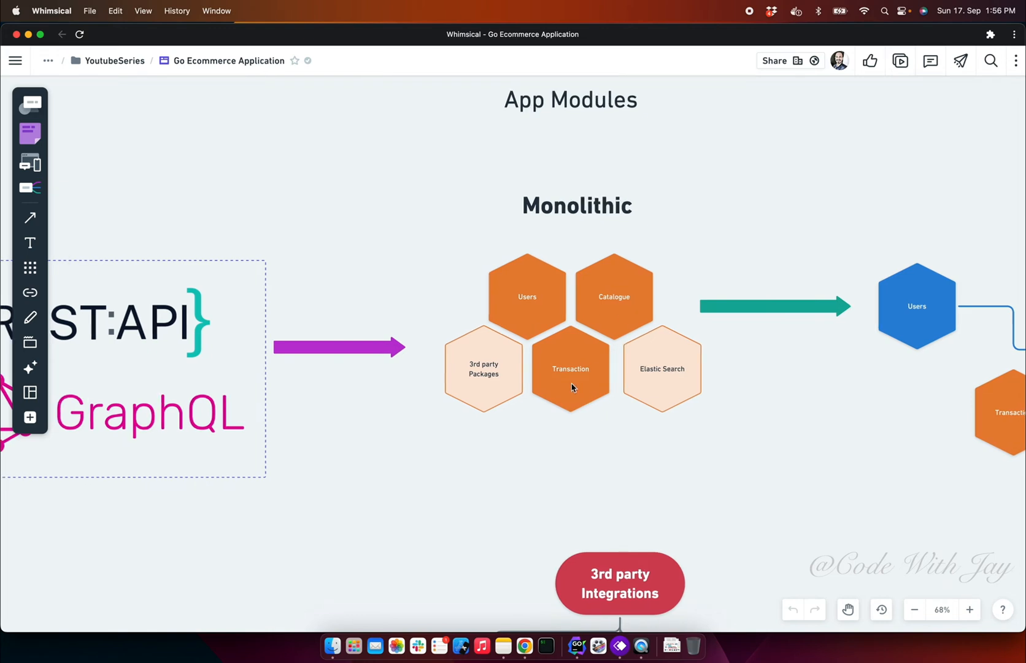
mouse_move(661, 375)
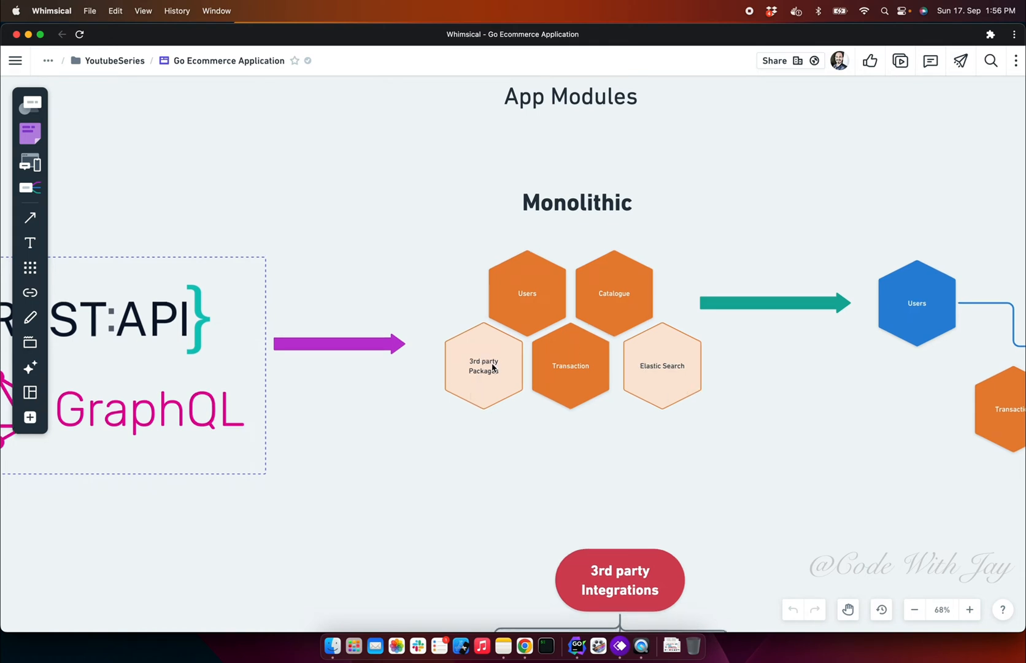
mouse_move(640, 399)
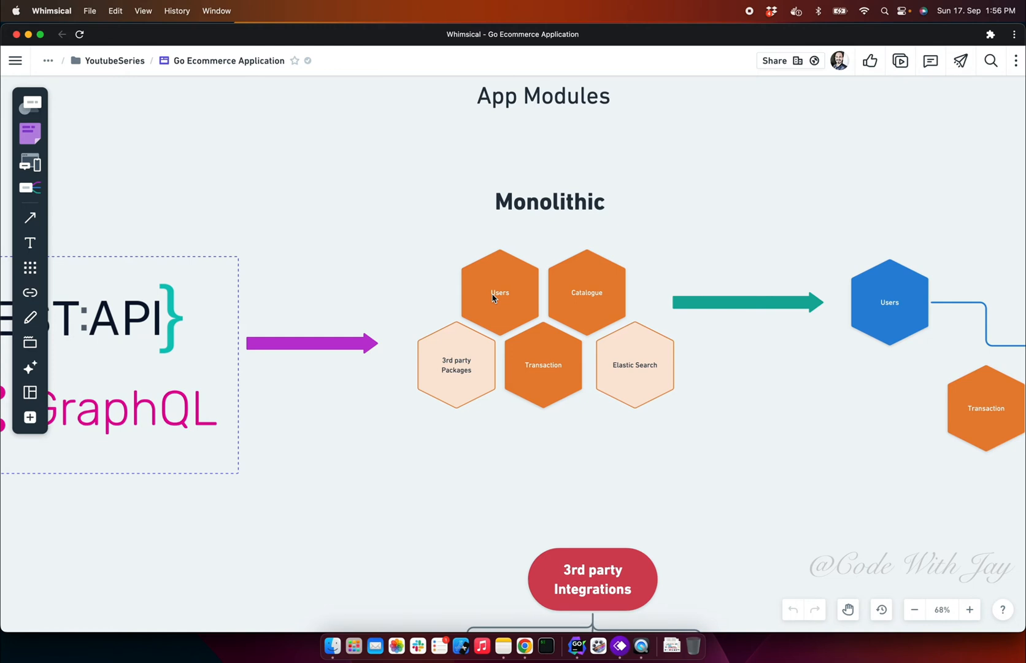
mouse_move(609, 290)
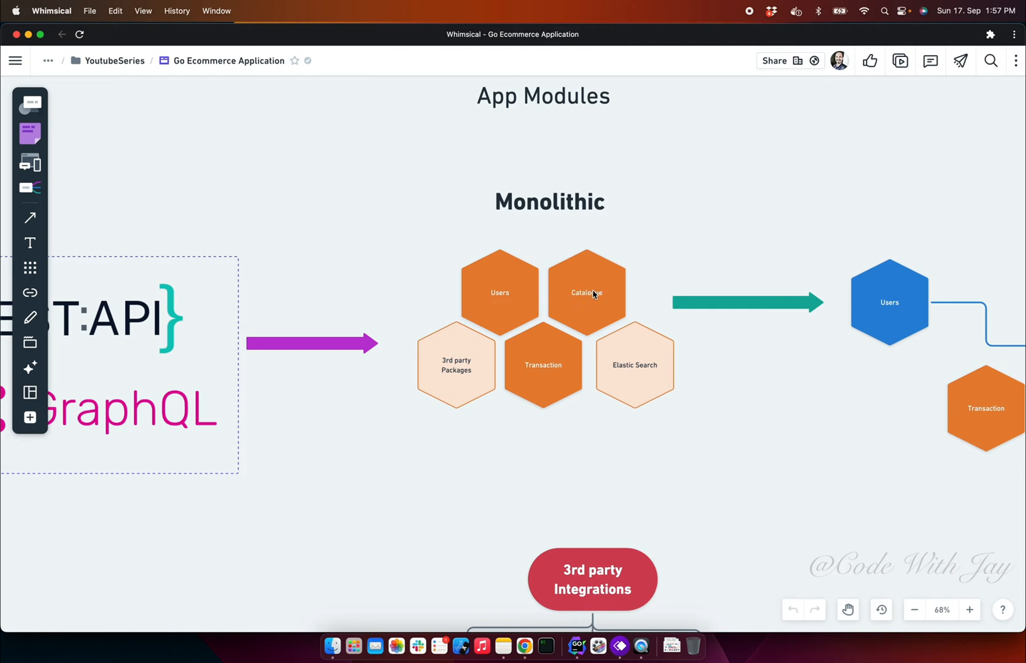
mouse_move(584, 293)
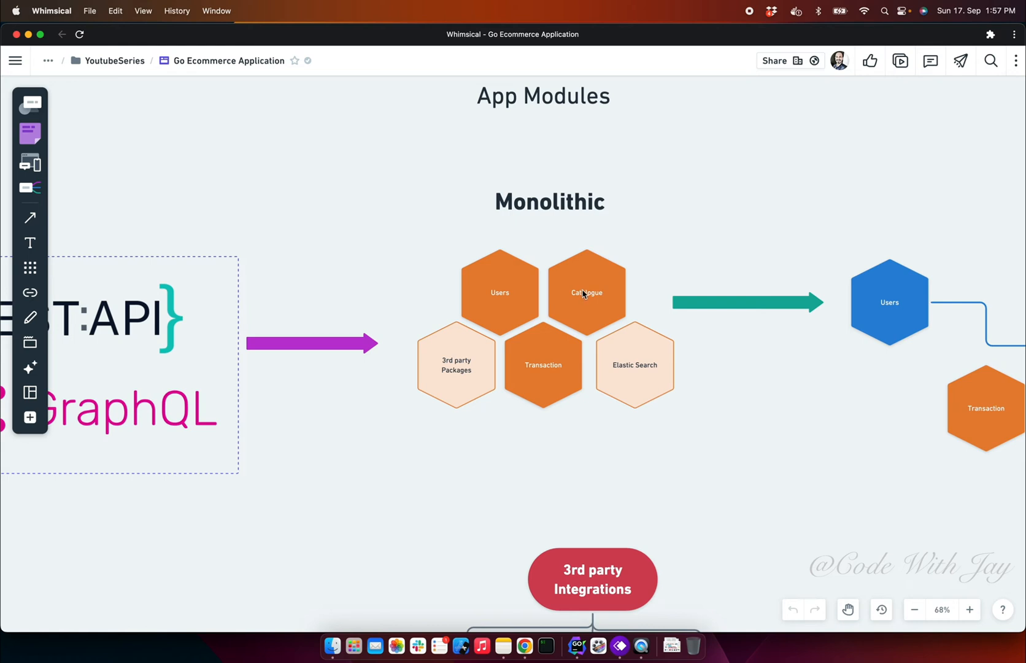
mouse_move(529, 354)
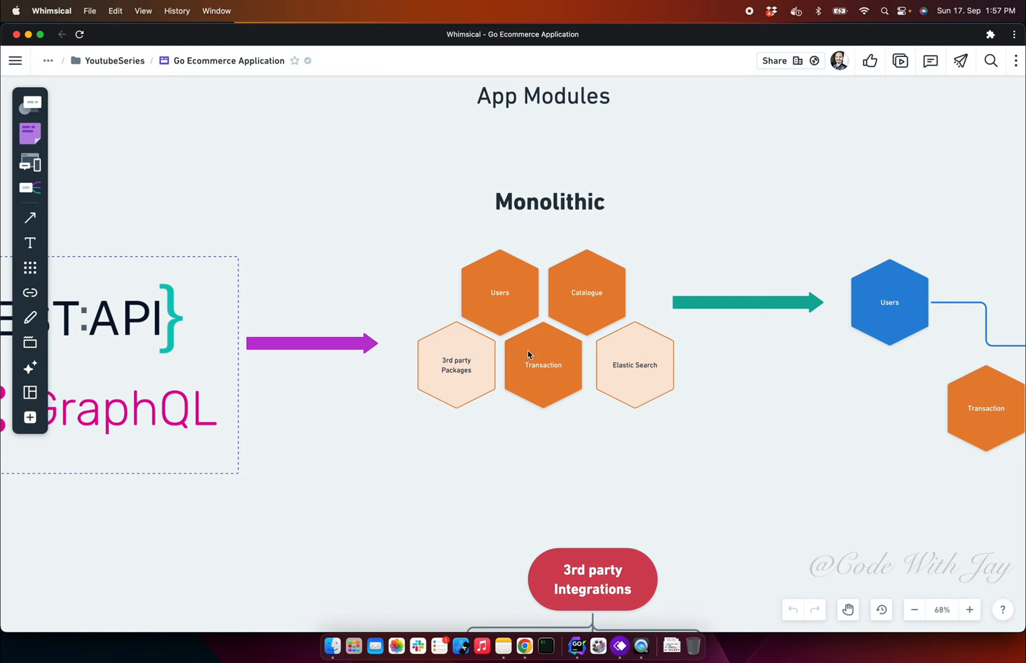
mouse_move(556, 368)
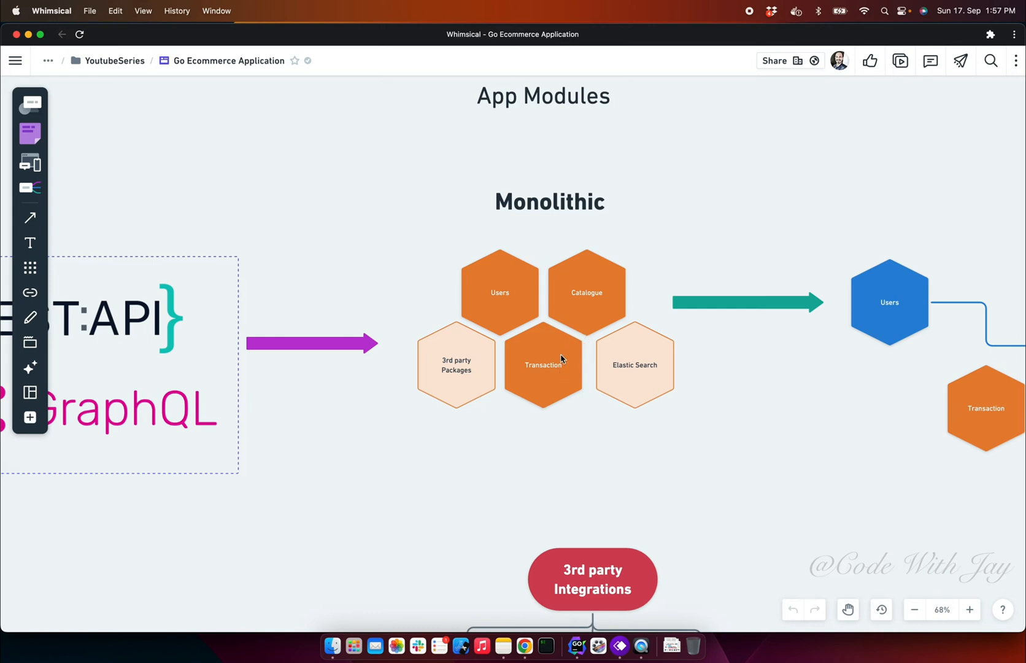
mouse_move(543, 362)
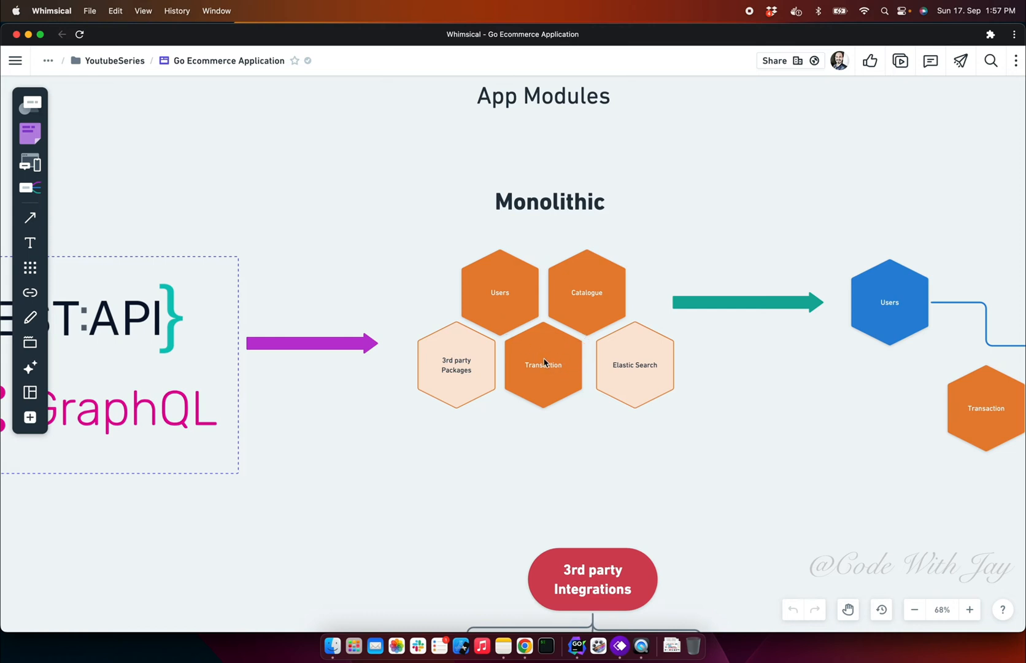
mouse_move(536, 411)
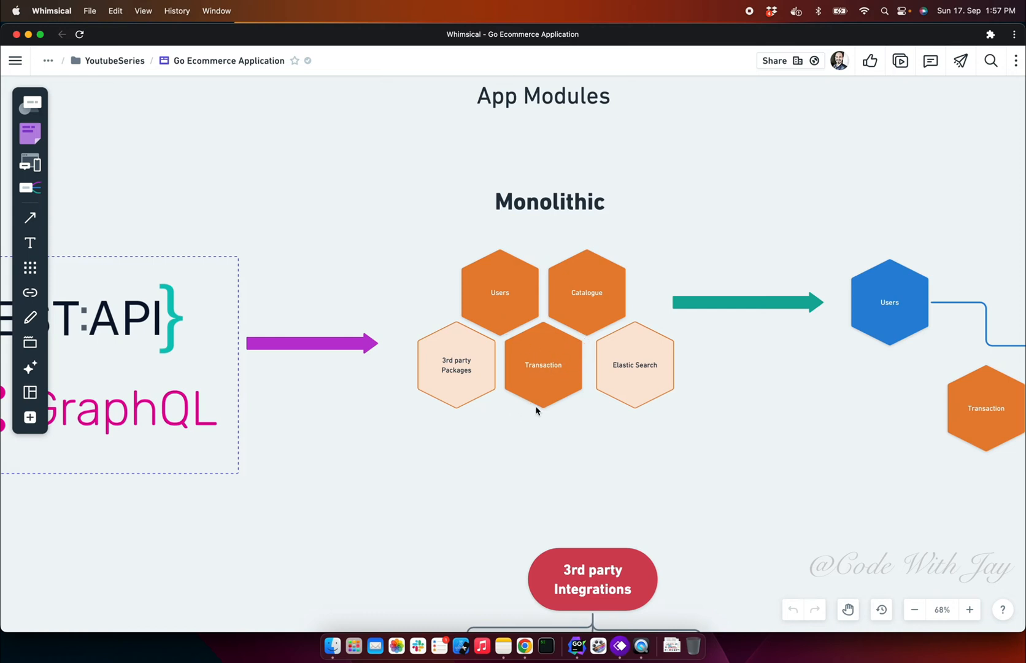
mouse_move(540, 402)
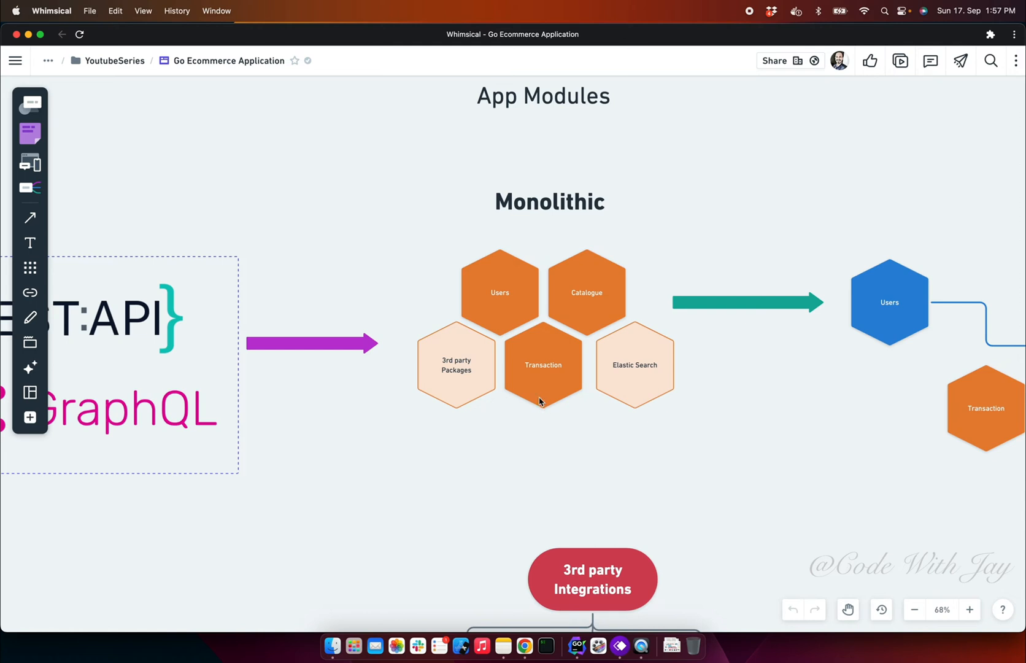
mouse_move(453, 382)
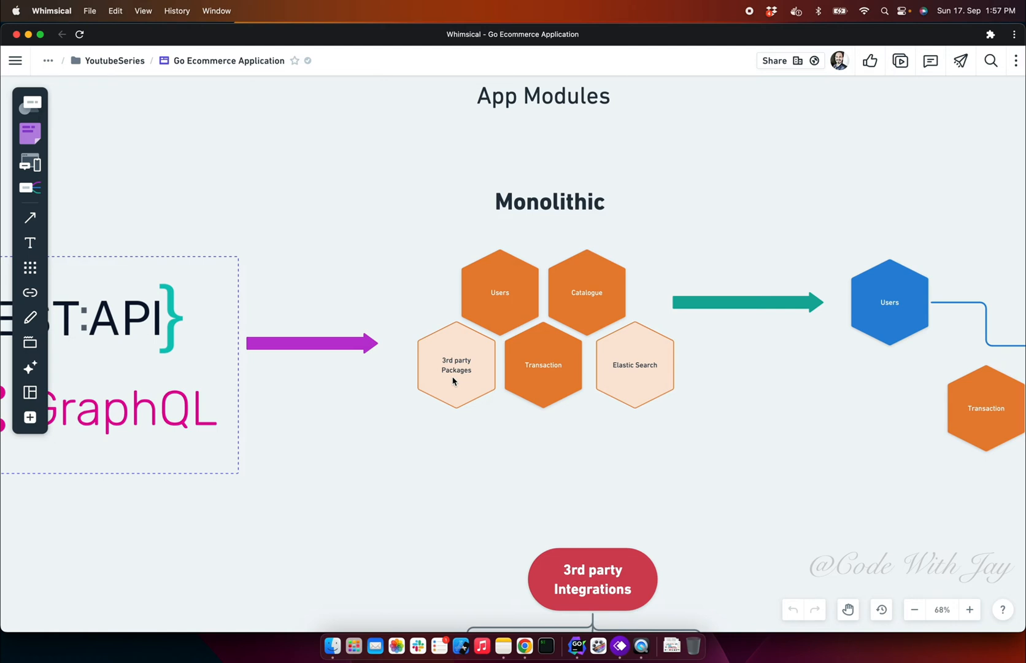
mouse_move(444, 374)
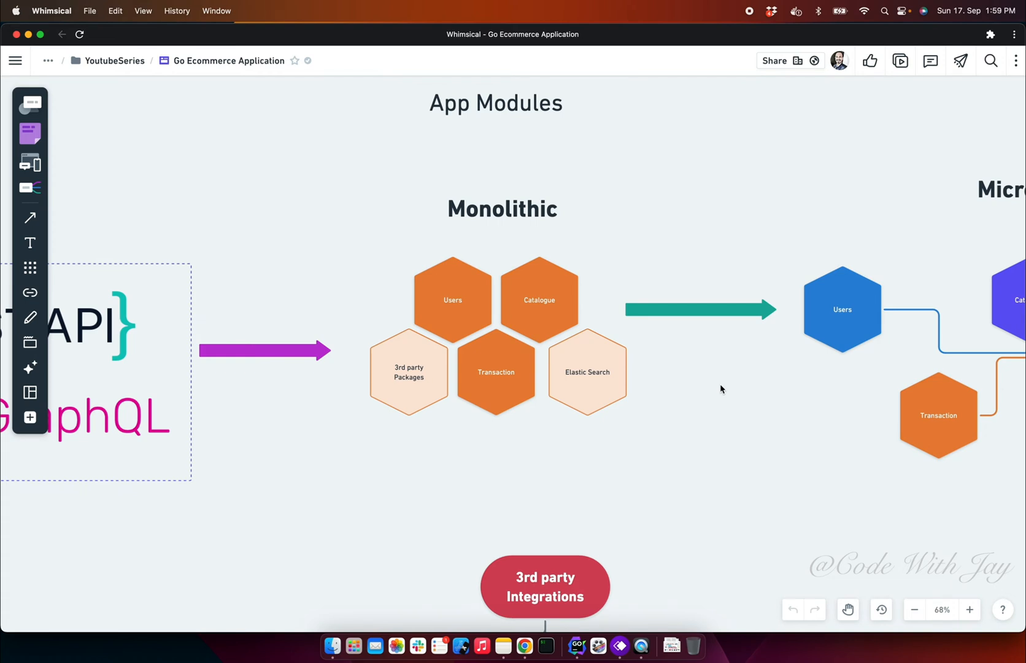
mouse_move(684, 381)
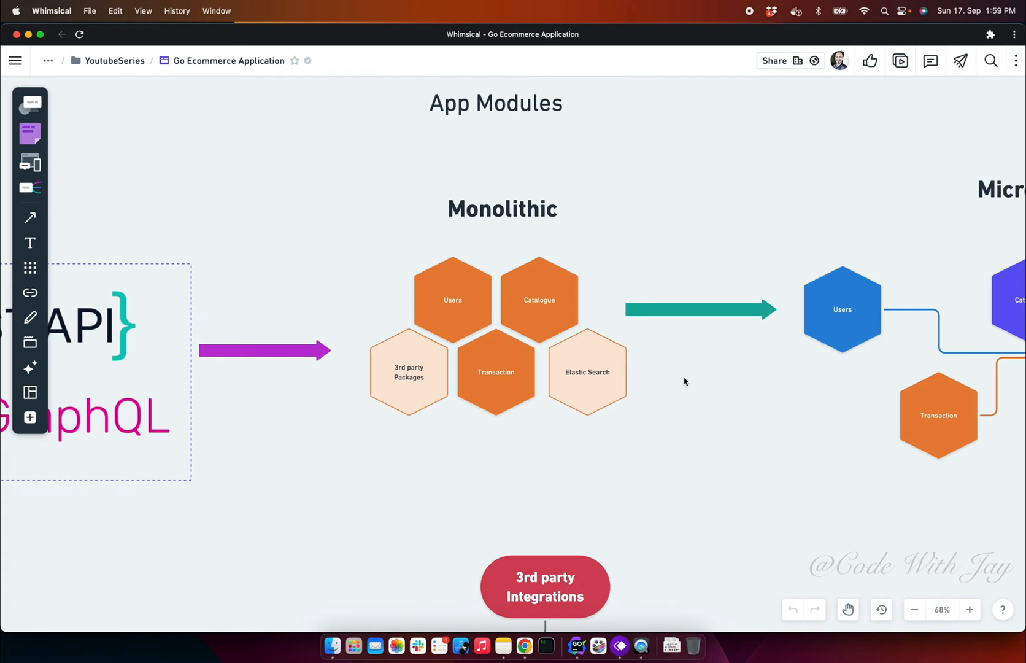
mouse_move(752, 347)
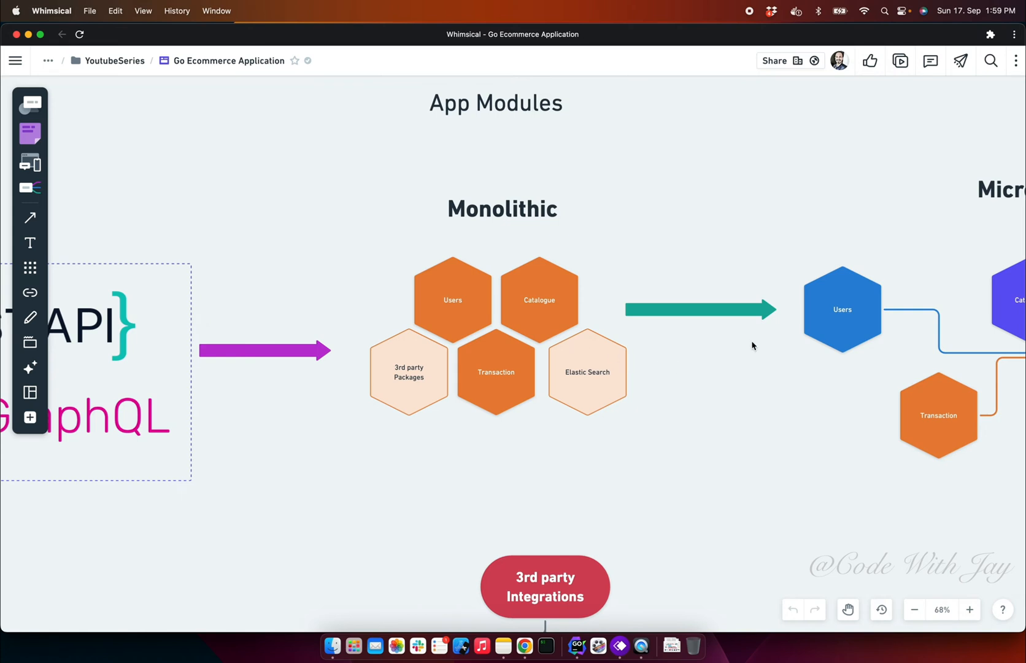
mouse_move(734, 365)
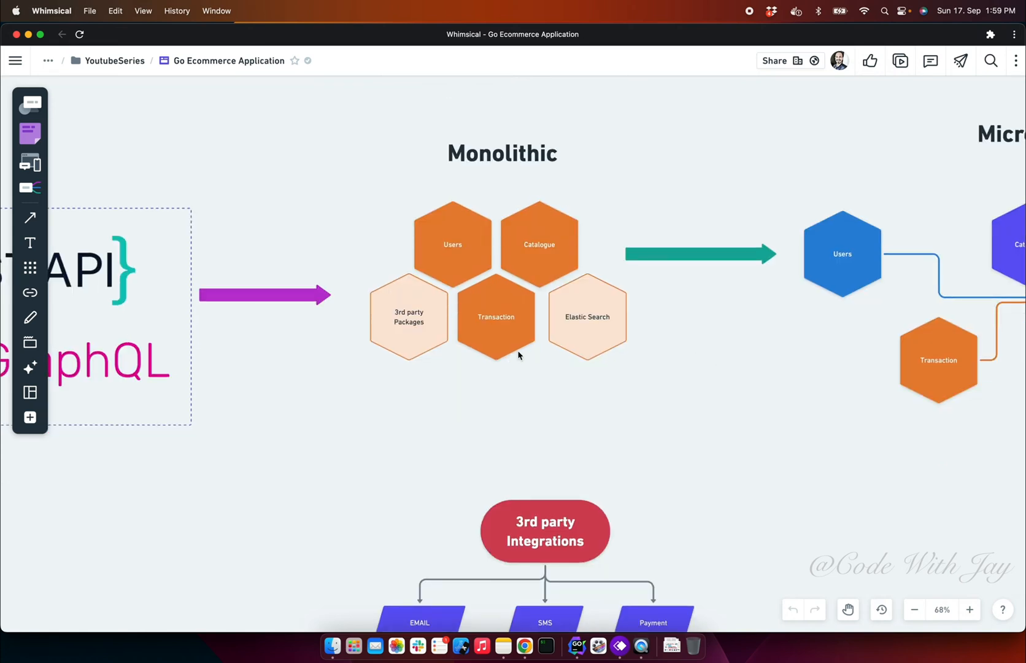
- Move down to the Integrations flowchart: SendGrid/AWS SES email, Twilio SMS, Stripe payment
scroll("down", 3)
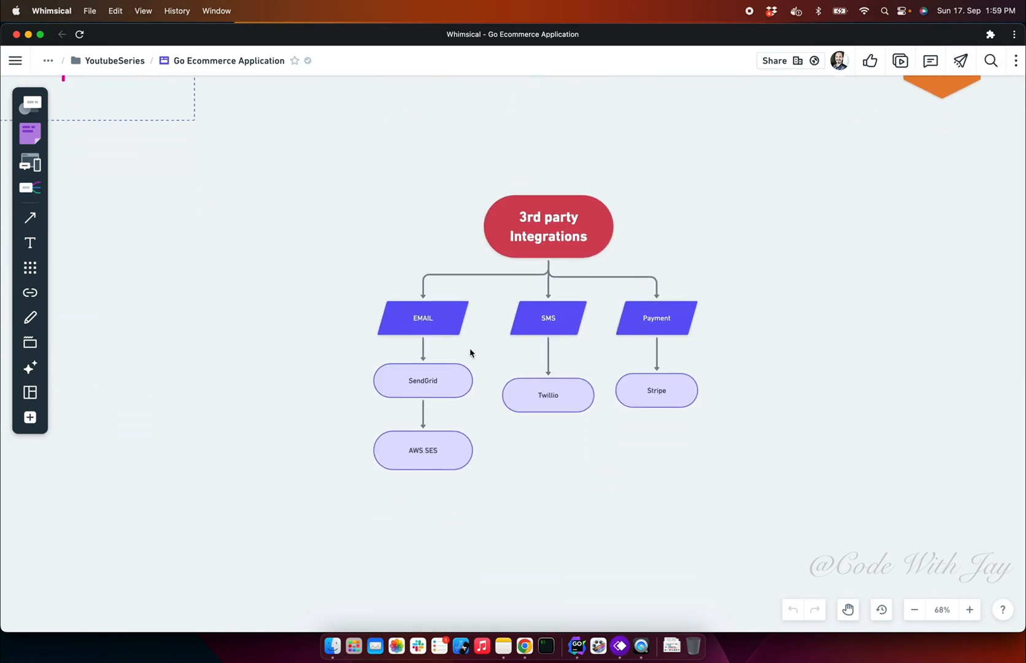
scroll("down", 3)
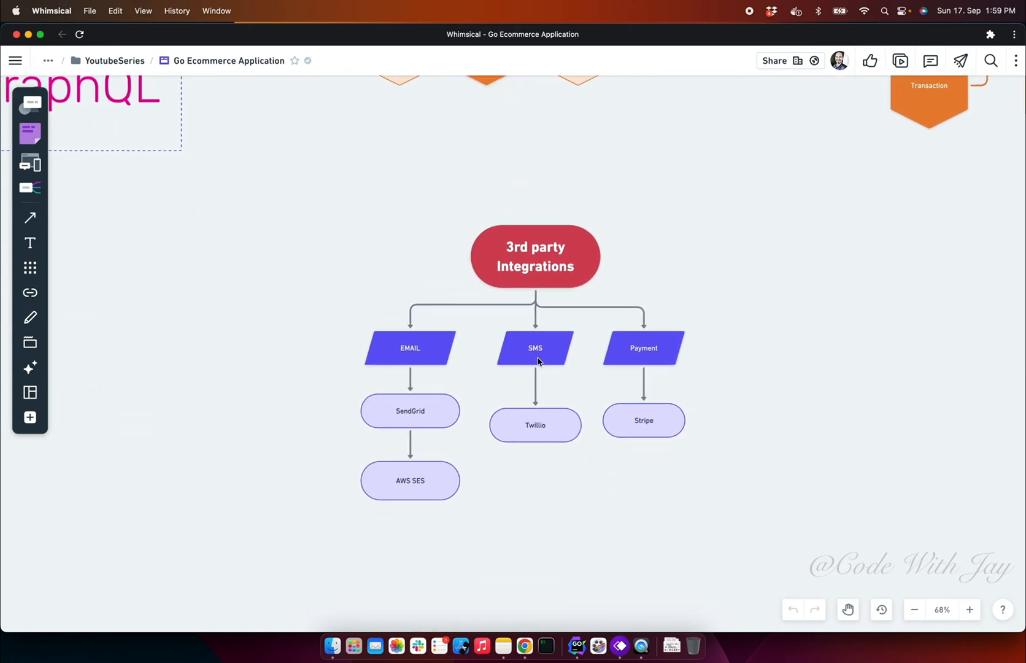
left_click_drag(536, 362, 351, 532)
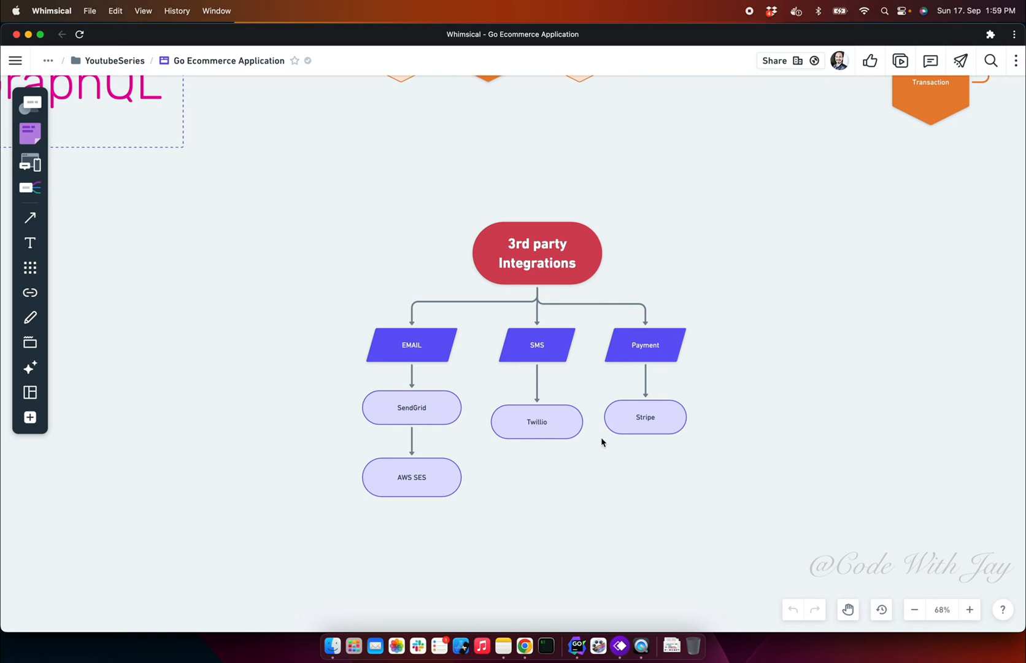
mouse_move(778, 391)
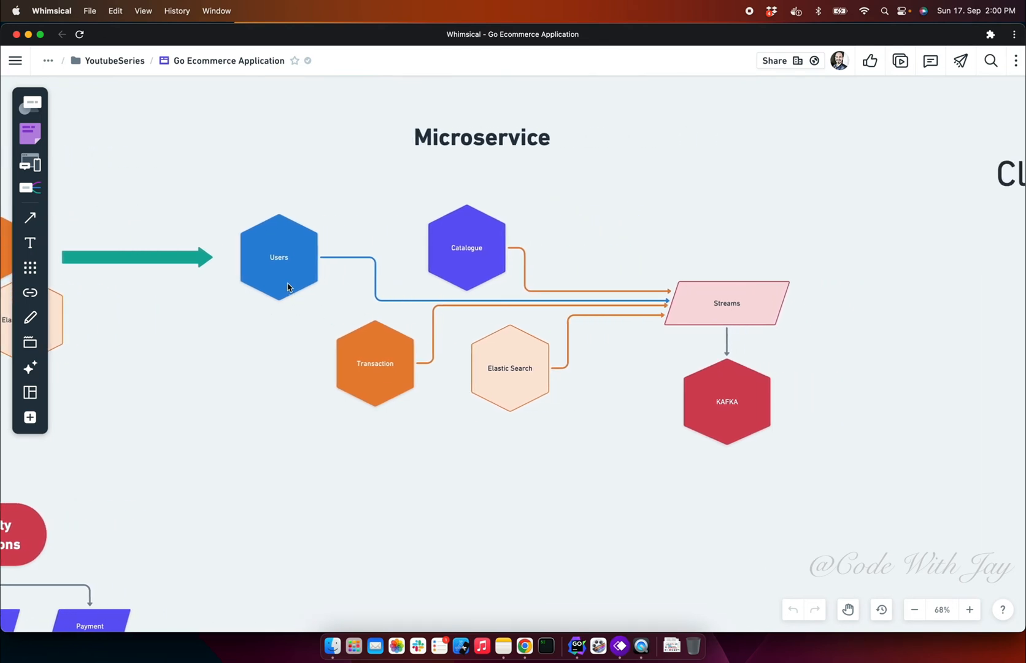
mouse_move(451, 262)
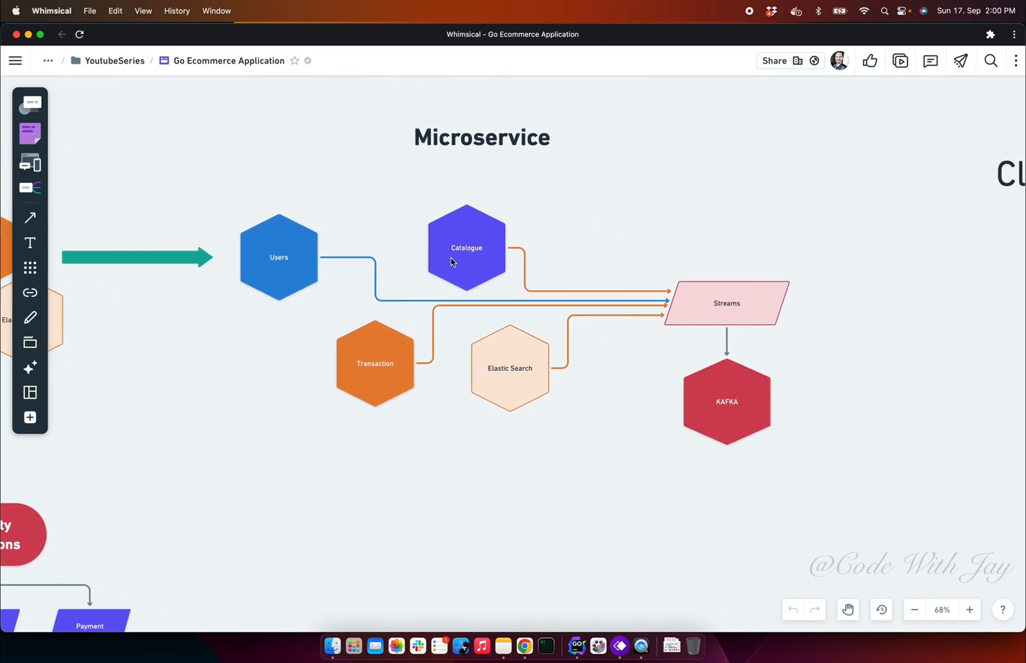
mouse_move(573, 375)
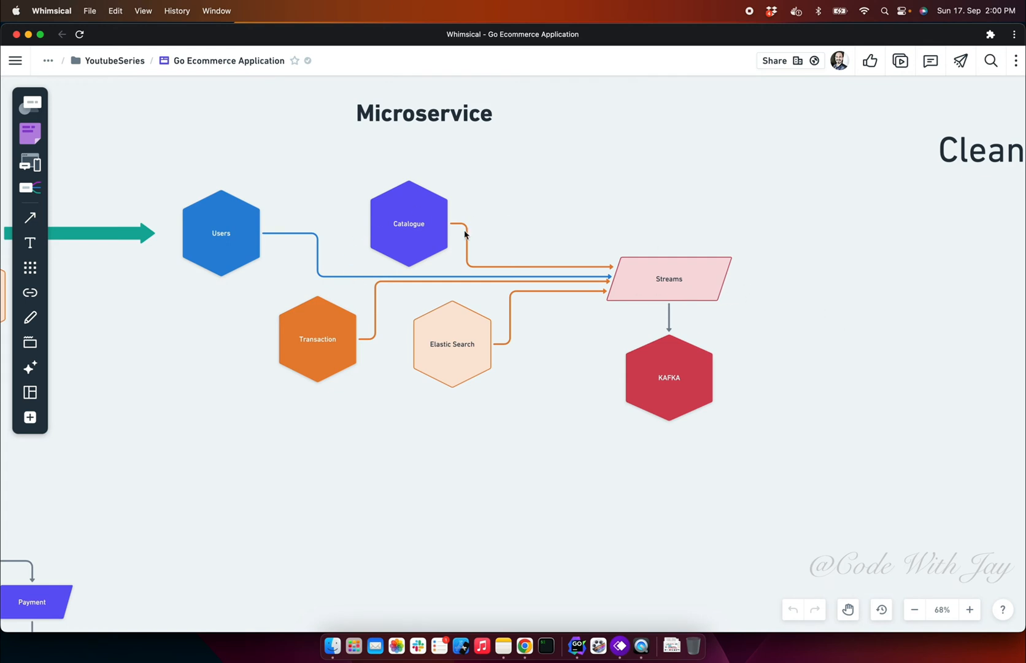
mouse_move(229, 234)
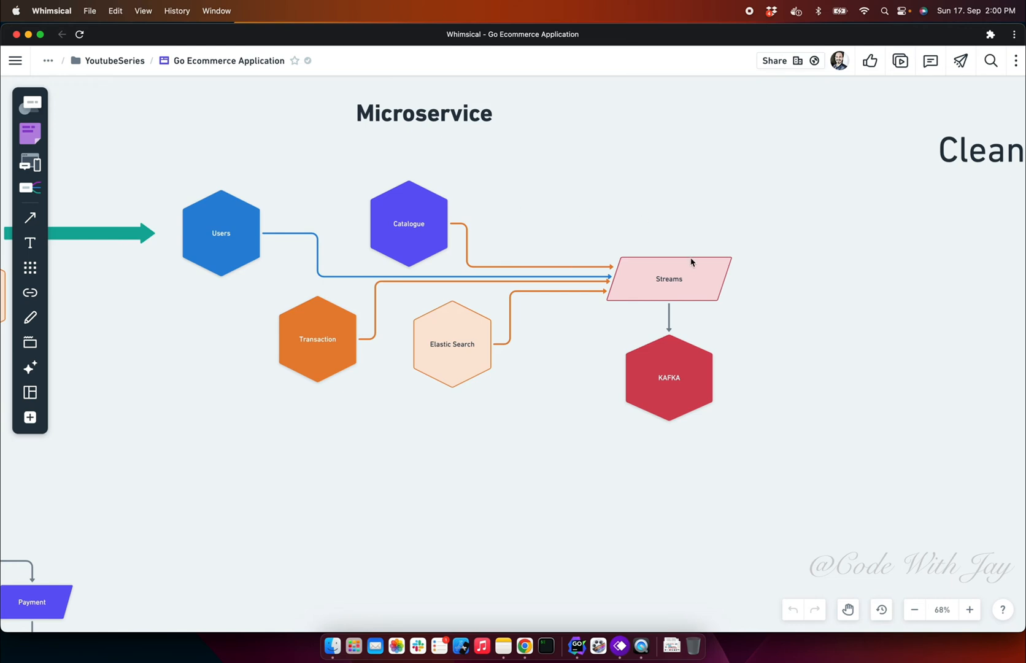
mouse_move(760, 295)
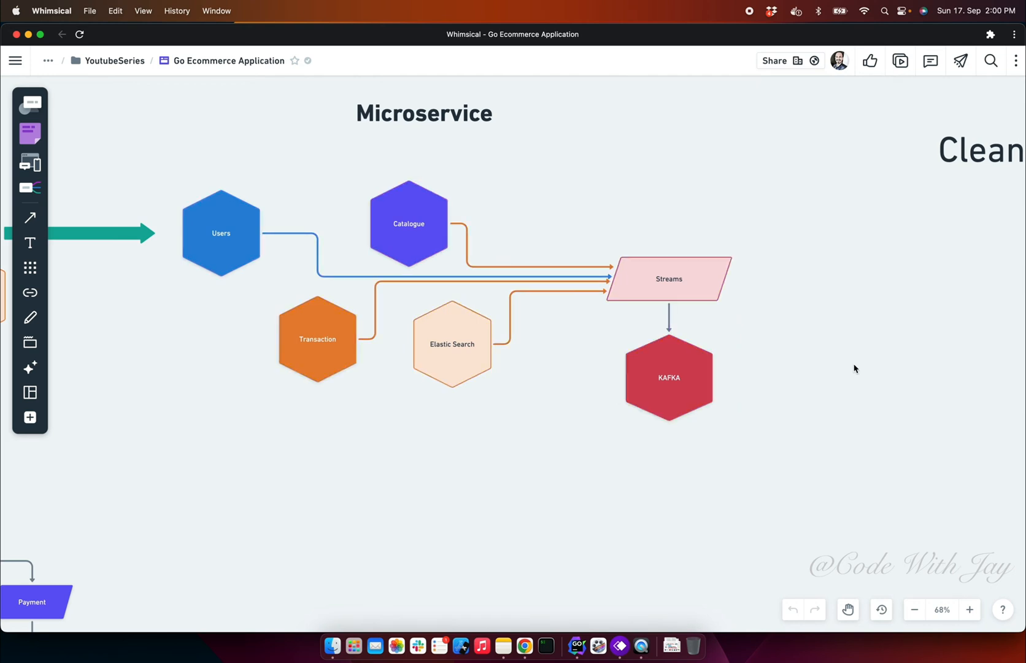
- Scroll down to the Clean Architecture rings with Entities, Use Cases and Controllers
scroll("down", 3)
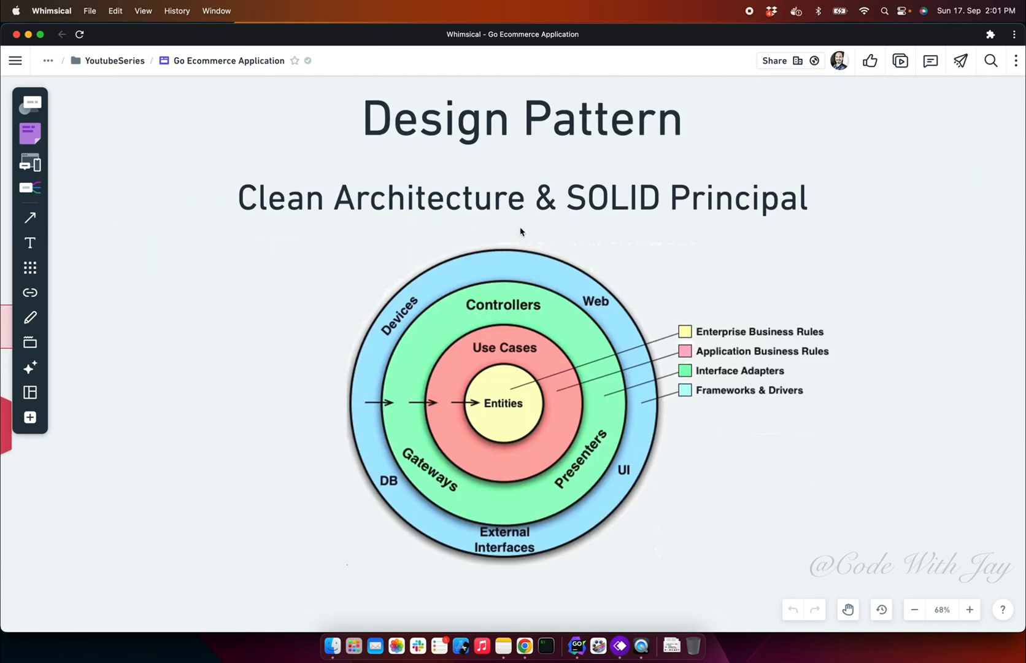
mouse_move(504, 437)
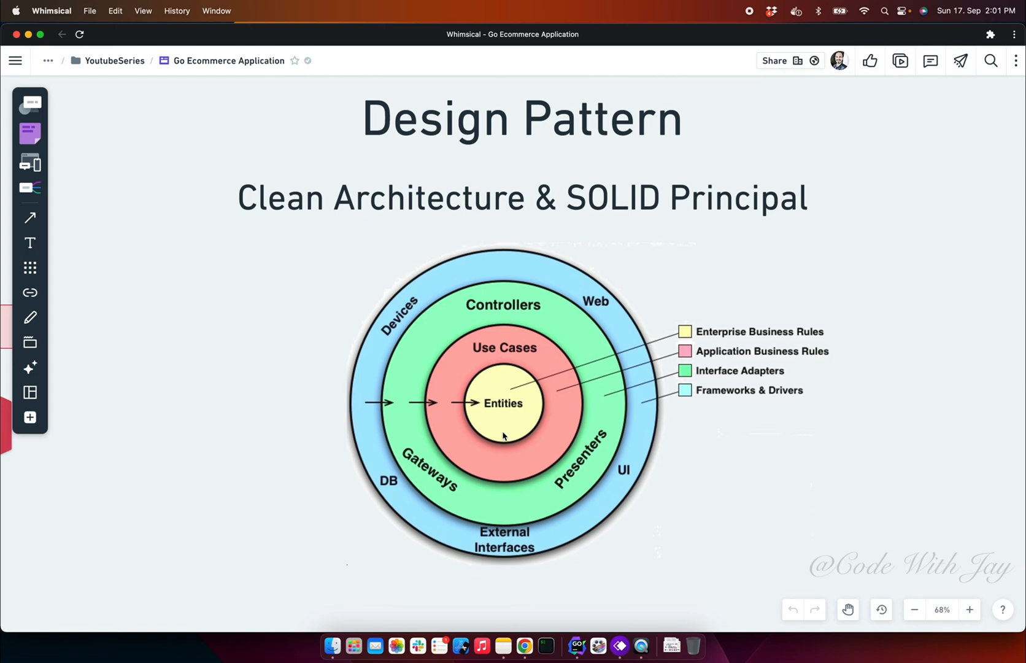
mouse_move(568, 448)
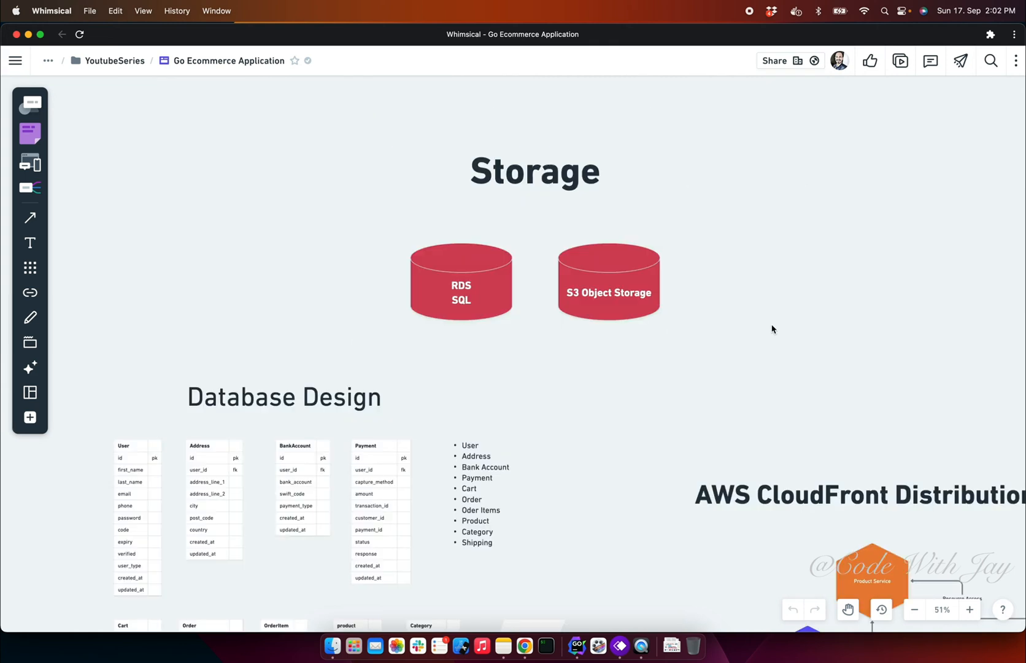
- Select the RDS SQL cylinder, then the S3 Object Storage cylinder
left_click(460, 283)
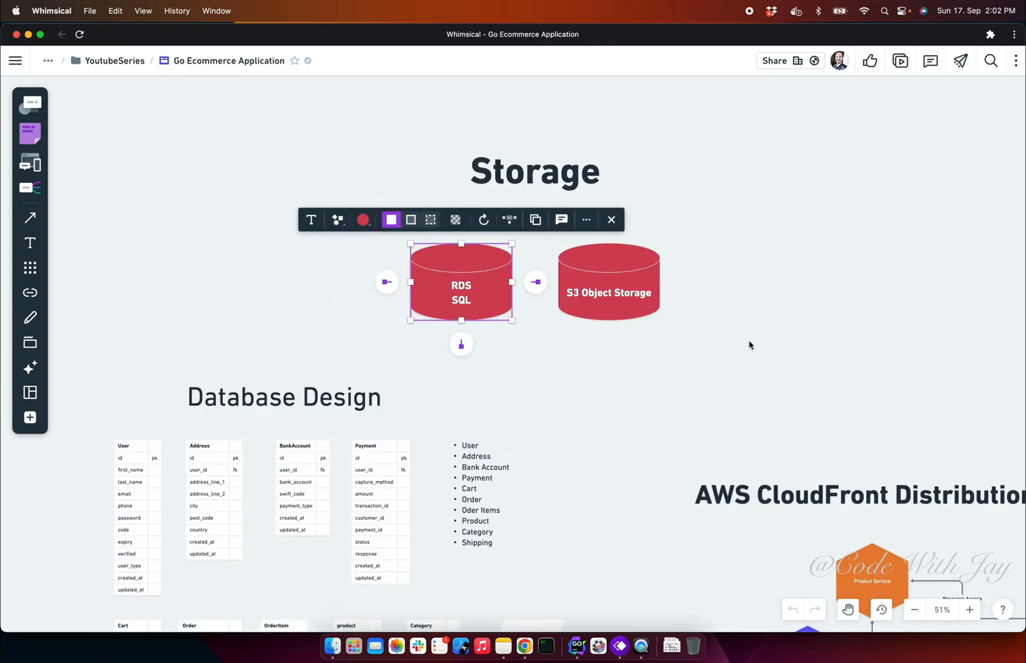
mouse_move(776, 278)
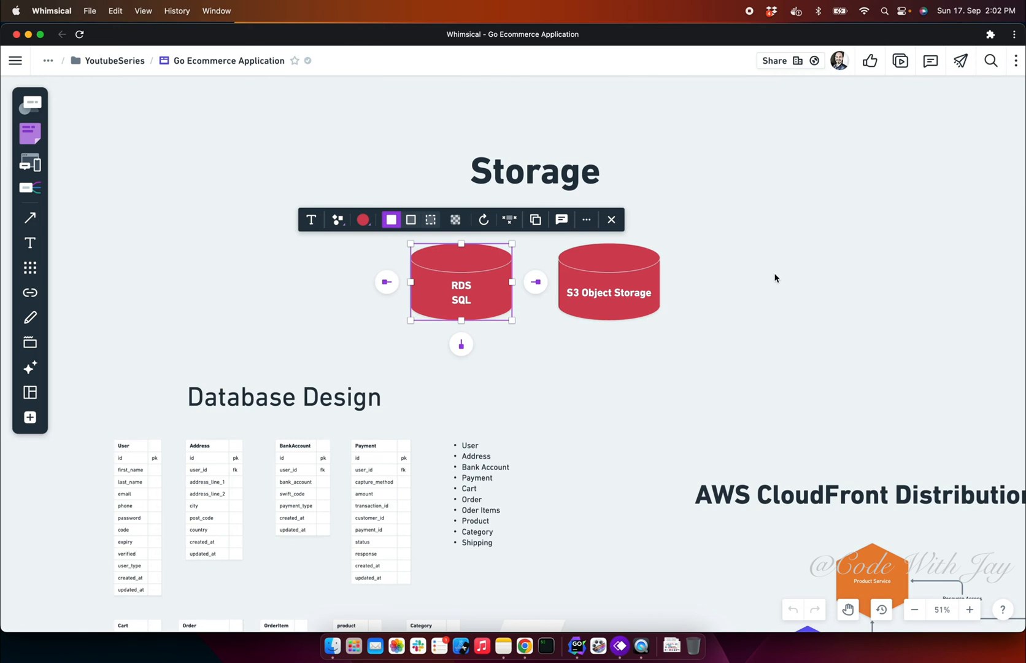
left_click(608, 281)
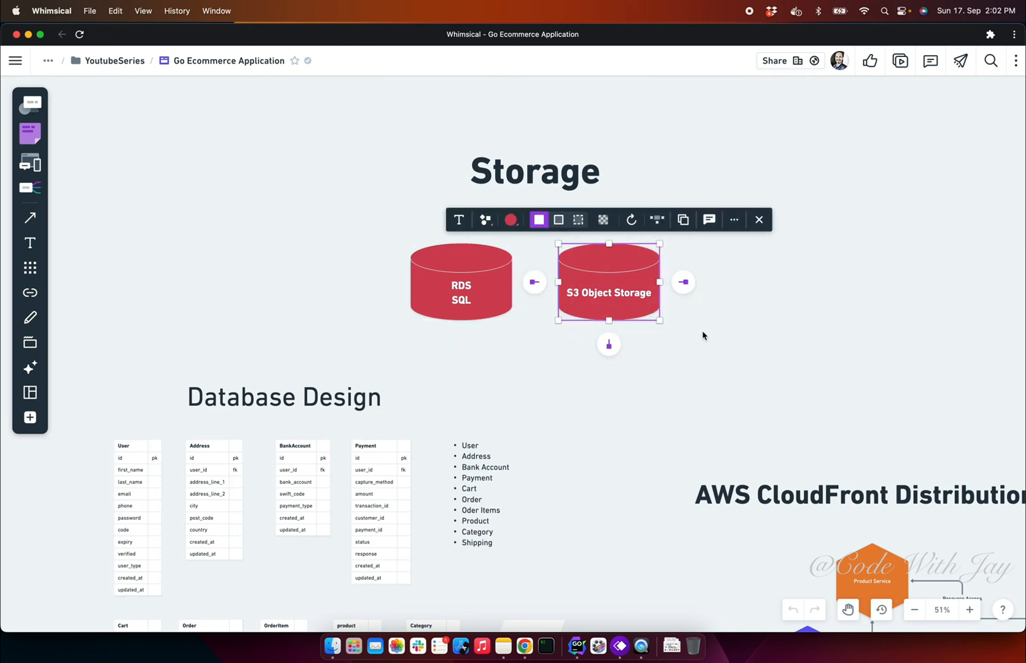
mouse_move(768, 338)
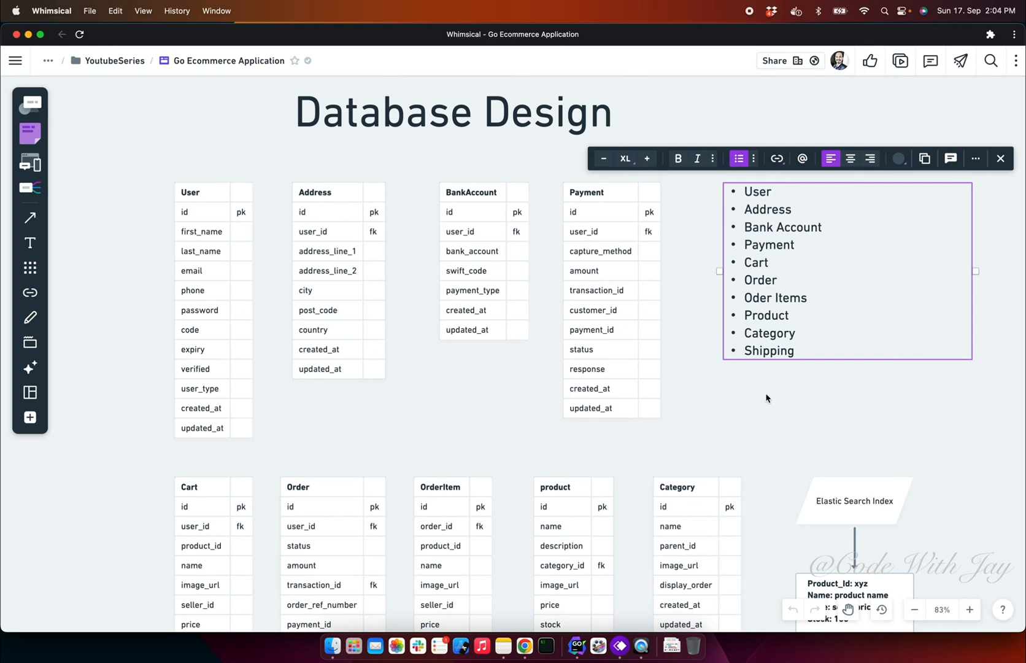
- Deselect the entity list and top-row tables while scrolling through the Database Design tables
left_click(767, 398)
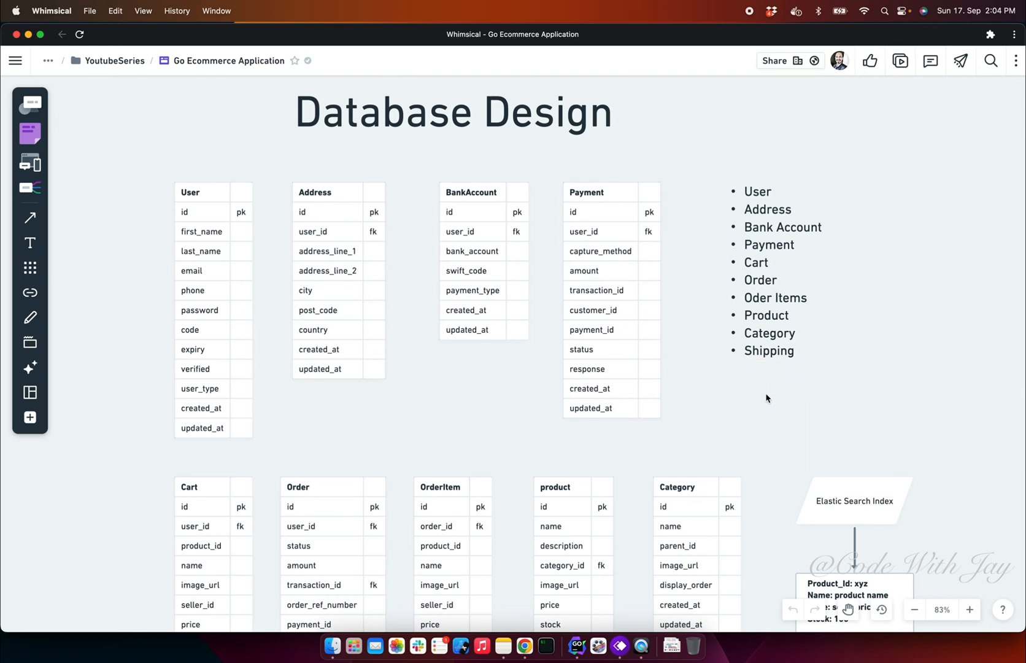
scroll("down", 3)
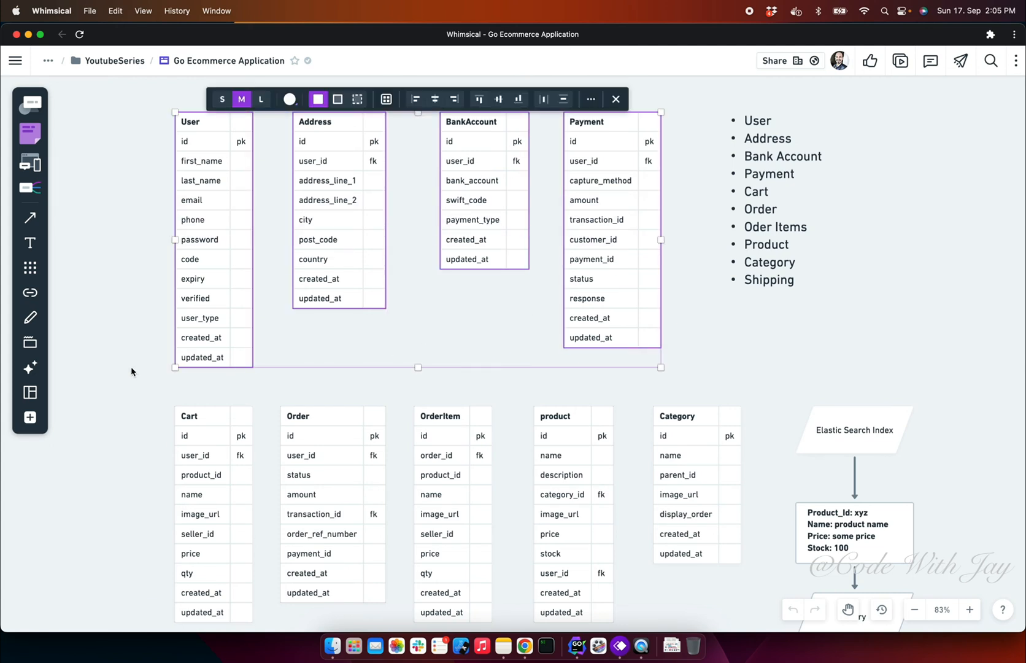
left_click(396, 346)
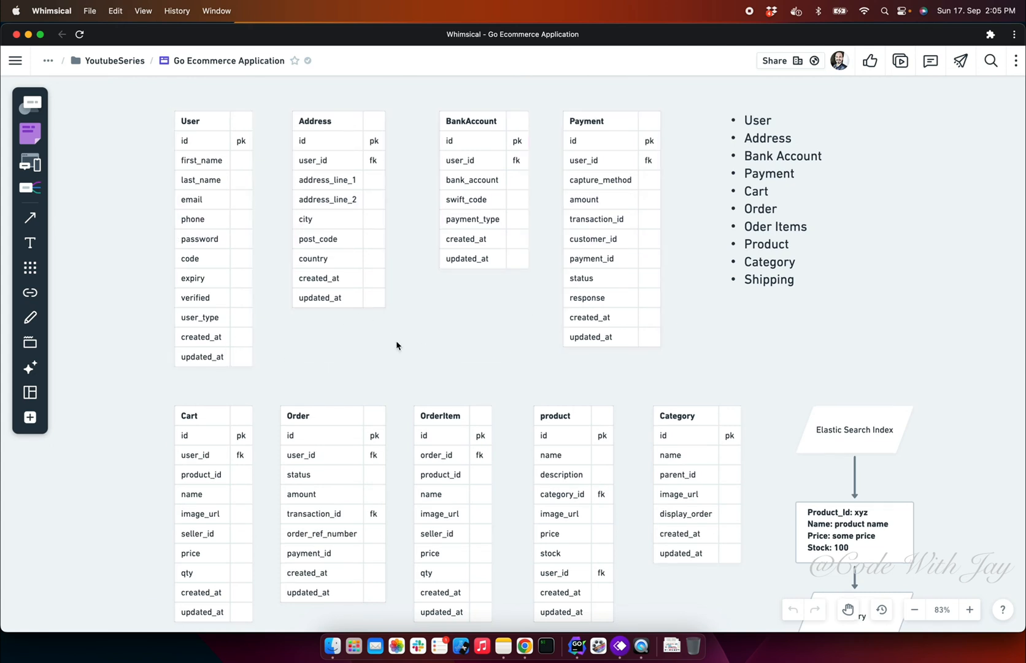
scroll("down", 3)
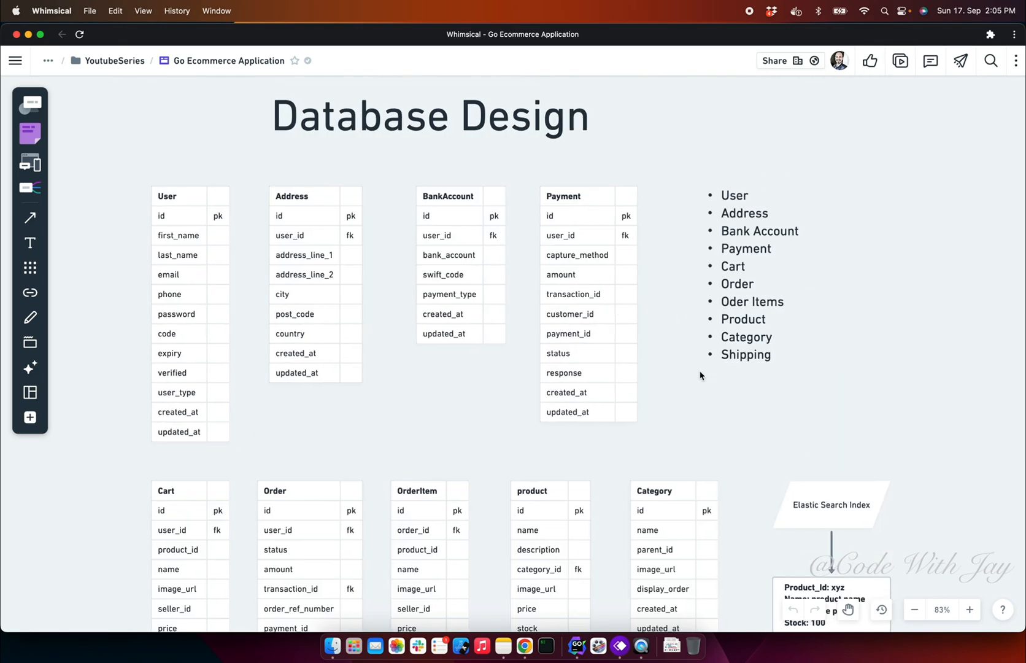
scroll("down", 3)
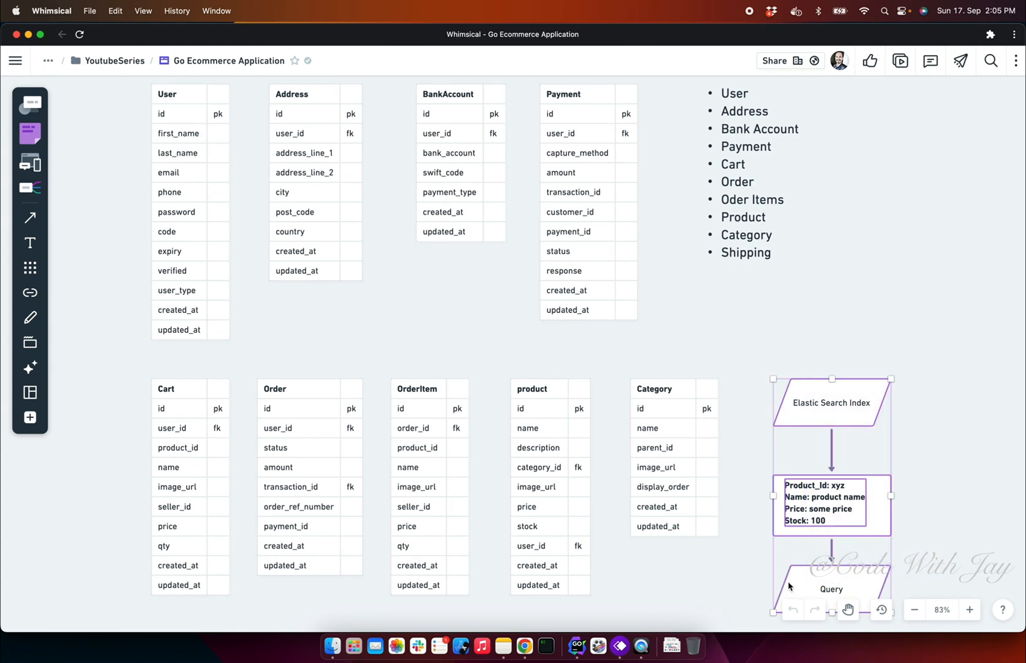
- Scroll past the Cart tables and select the shipping table with its DHL Integration box
scroll("down", 3)
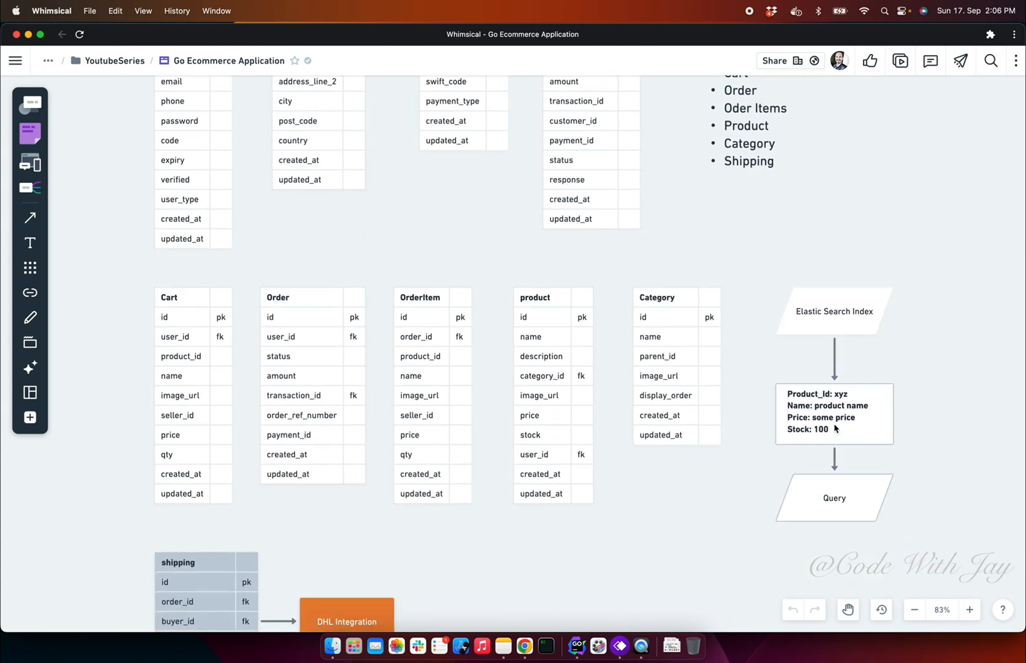
mouse_move(768, 468)
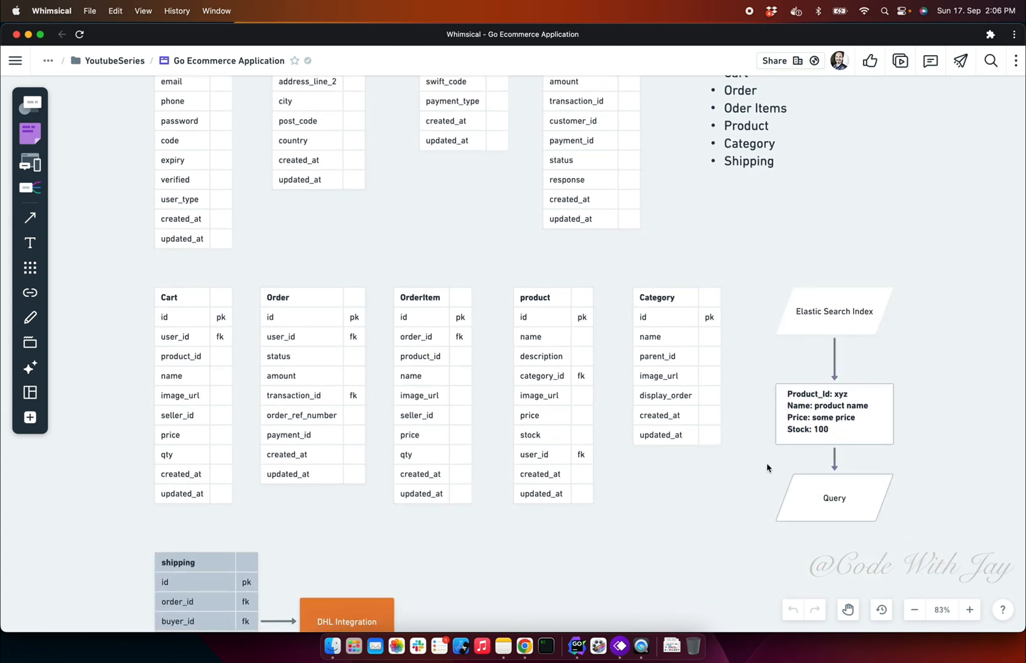
scroll("down", 3)
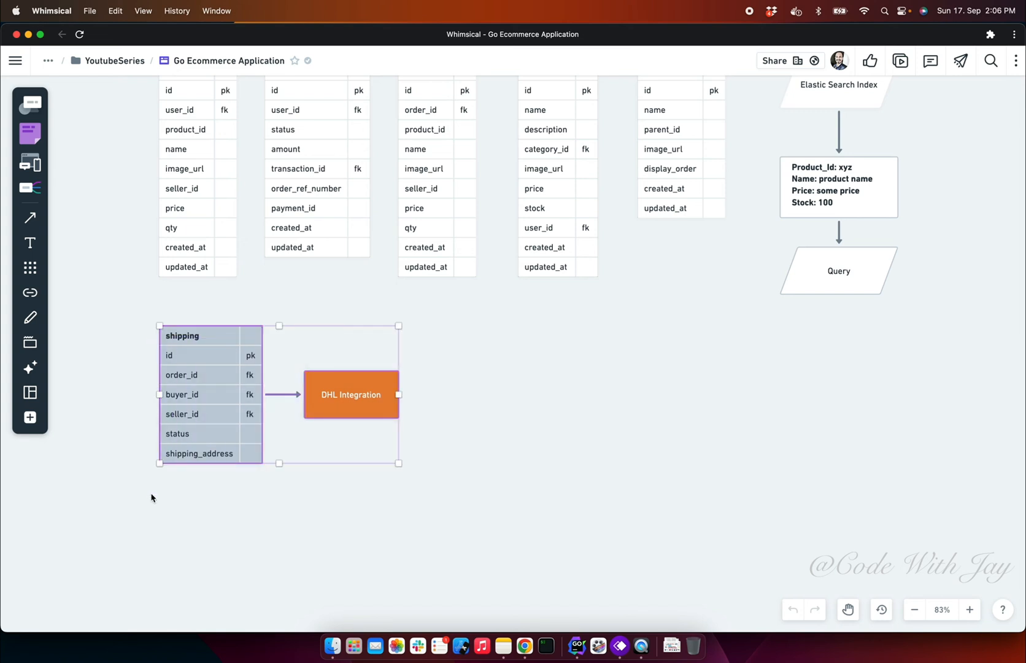
left_click(167, 355)
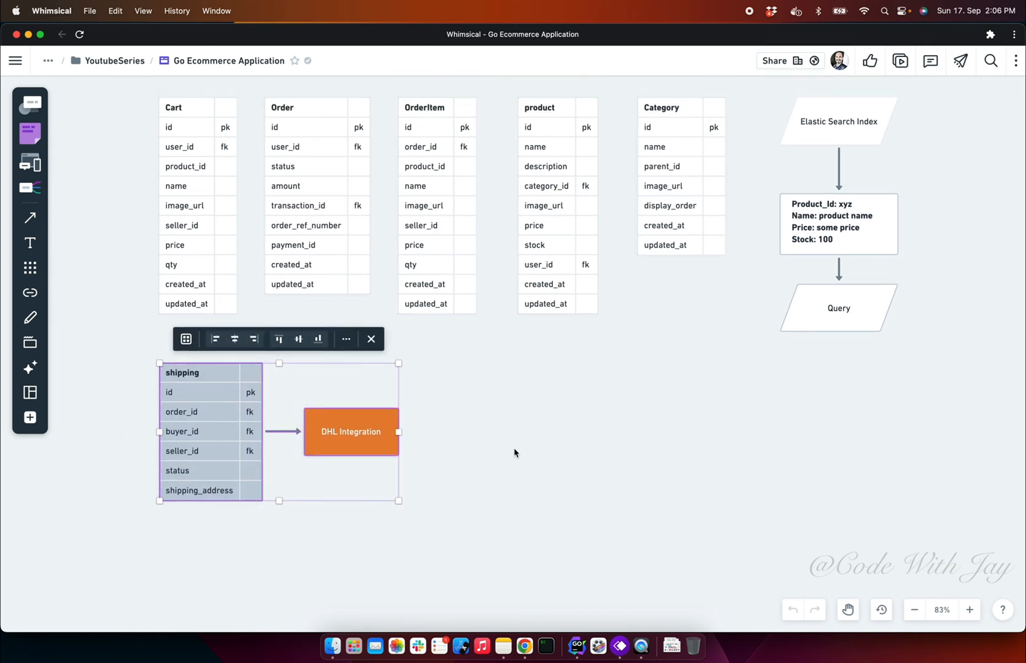
scroll("down", 3)
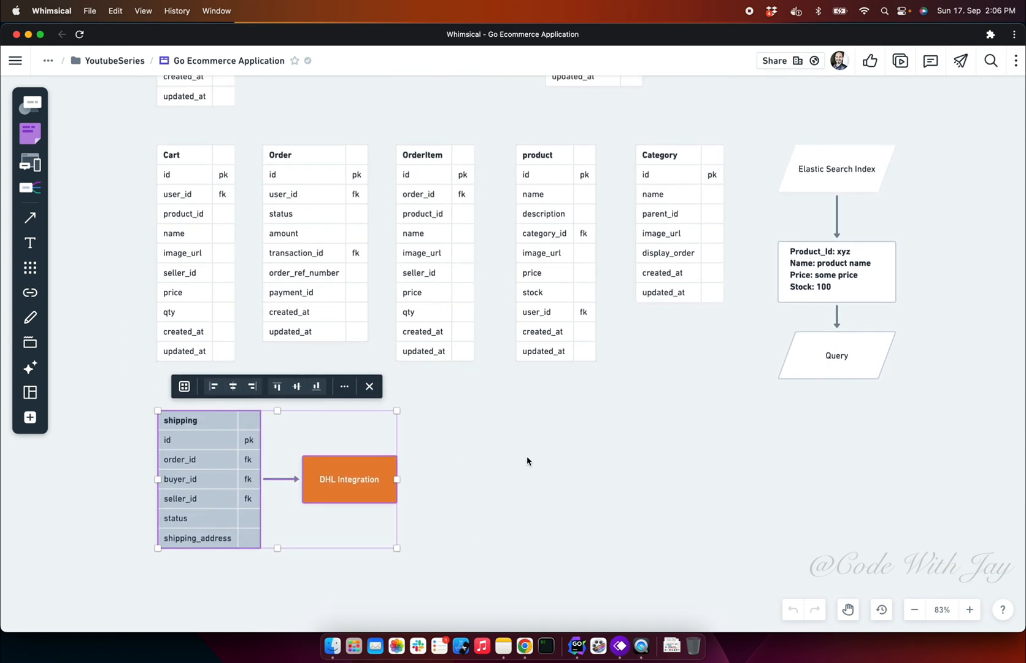
mouse_move(369, 507)
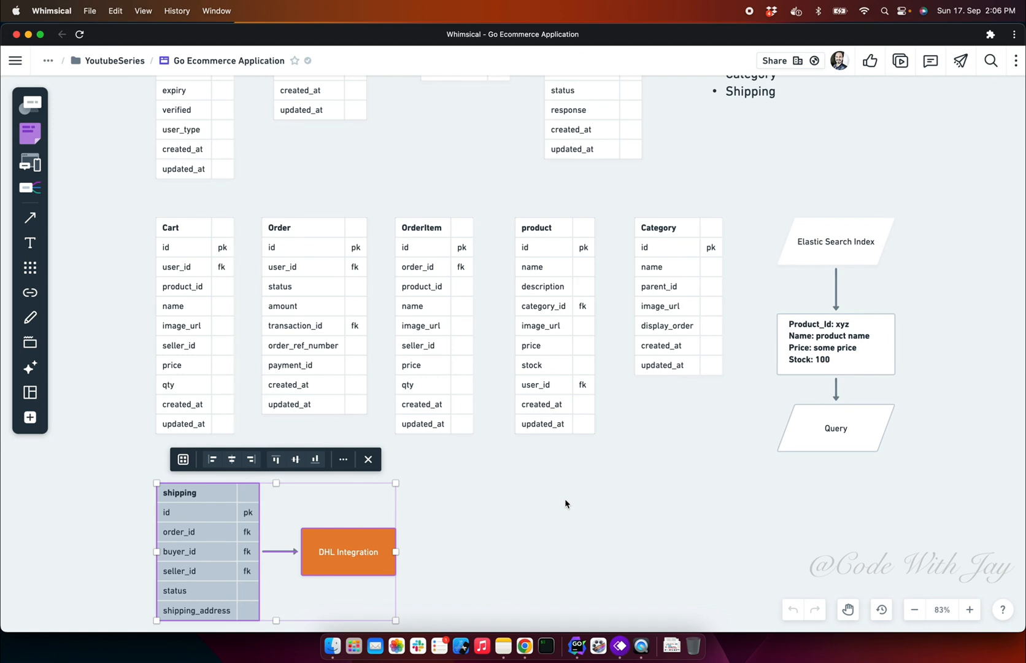
mouse_move(316, 575)
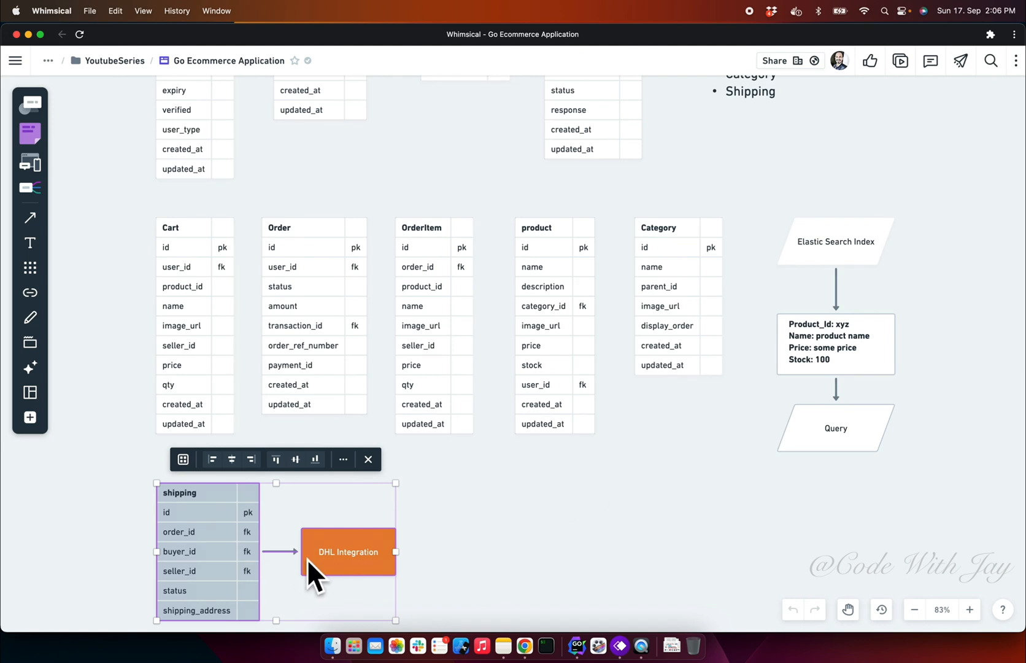
mouse_move(467, 553)
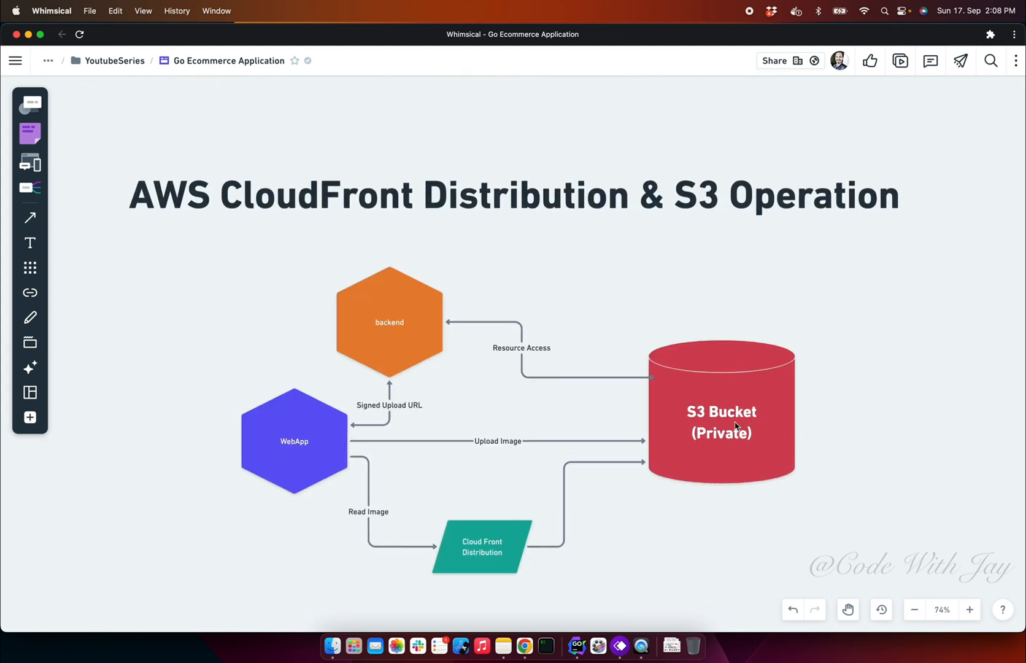
mouse_move(779, 450)
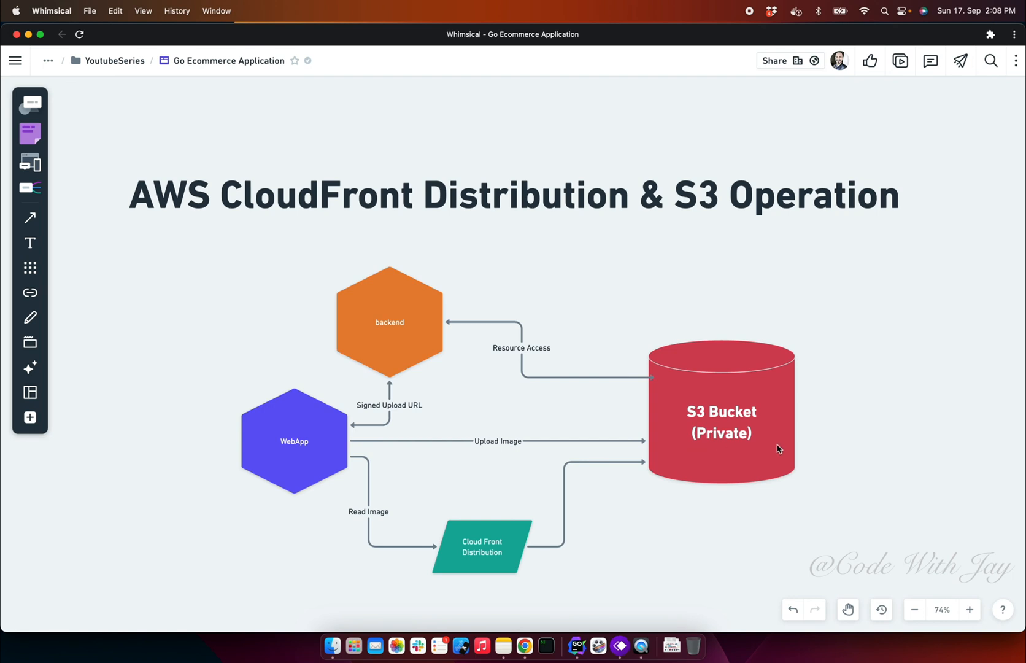
mouse_move(304, 447)
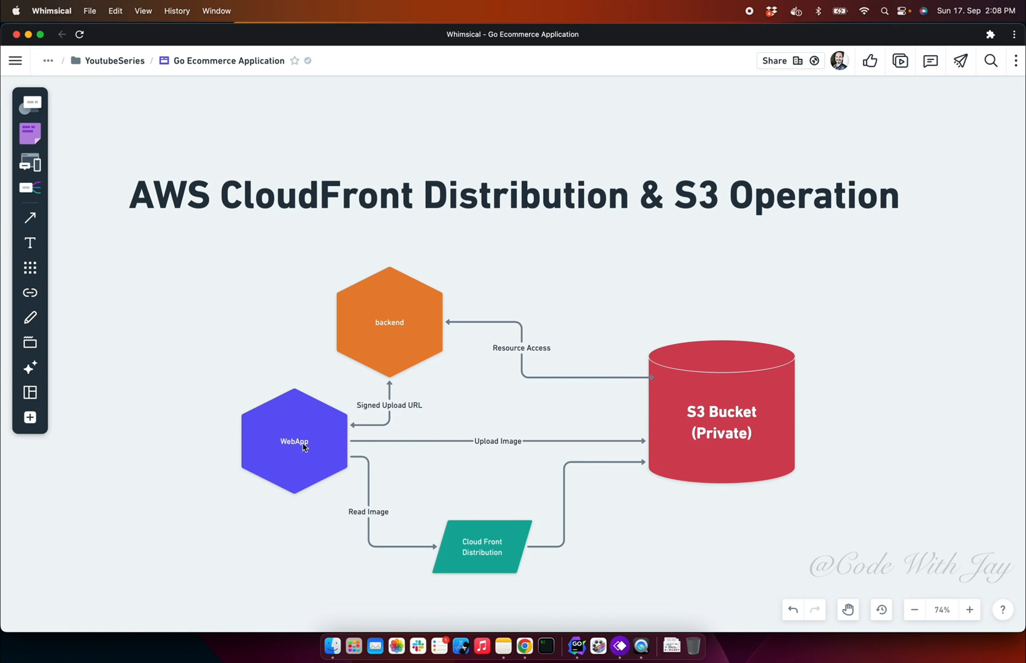
mouse_move(405, 325)
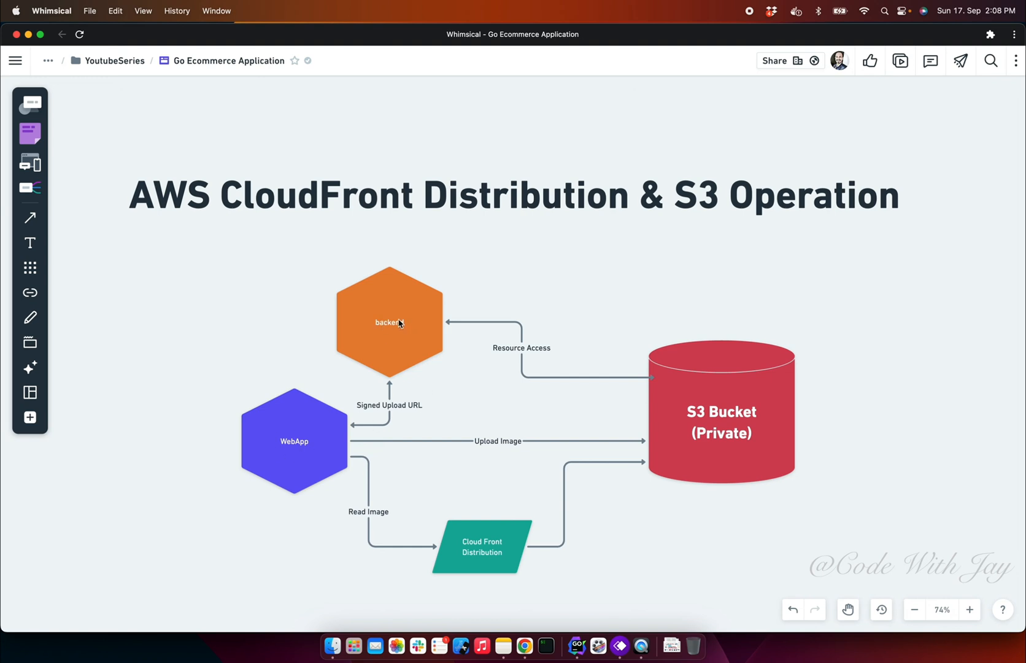
mouse_move(455, 365)
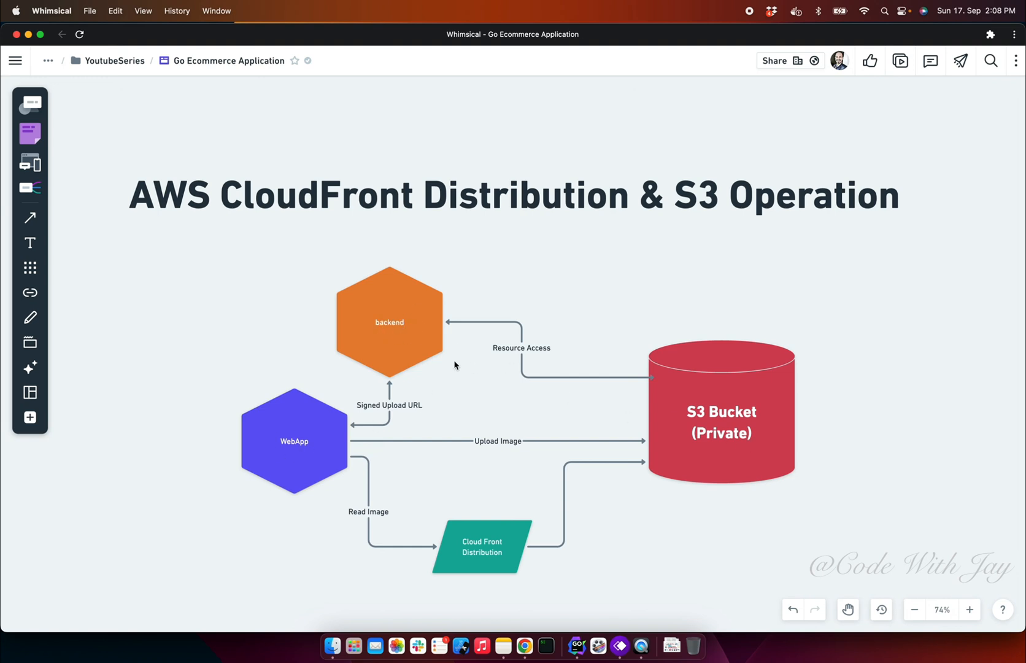
mouse_move(415, 386)
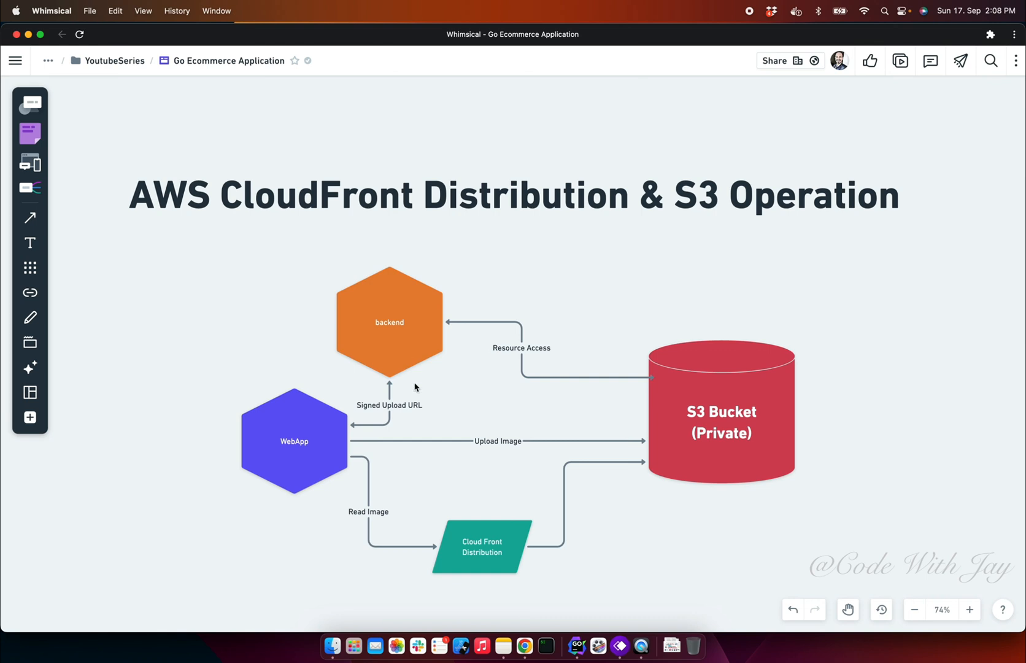
mouse_move(381, 428)
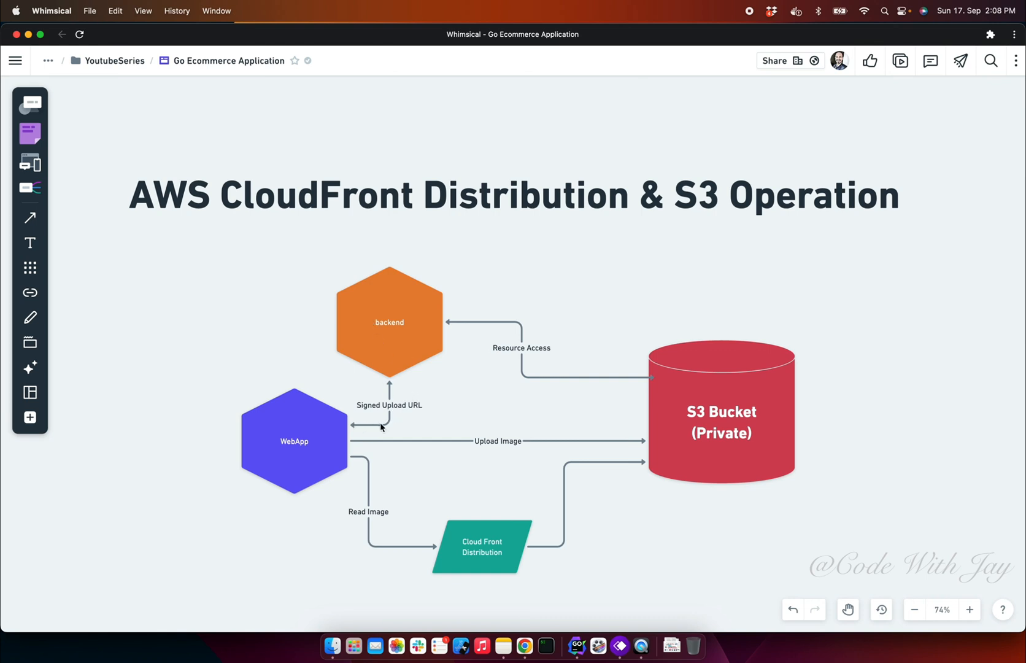
mouse_move(566, 454)
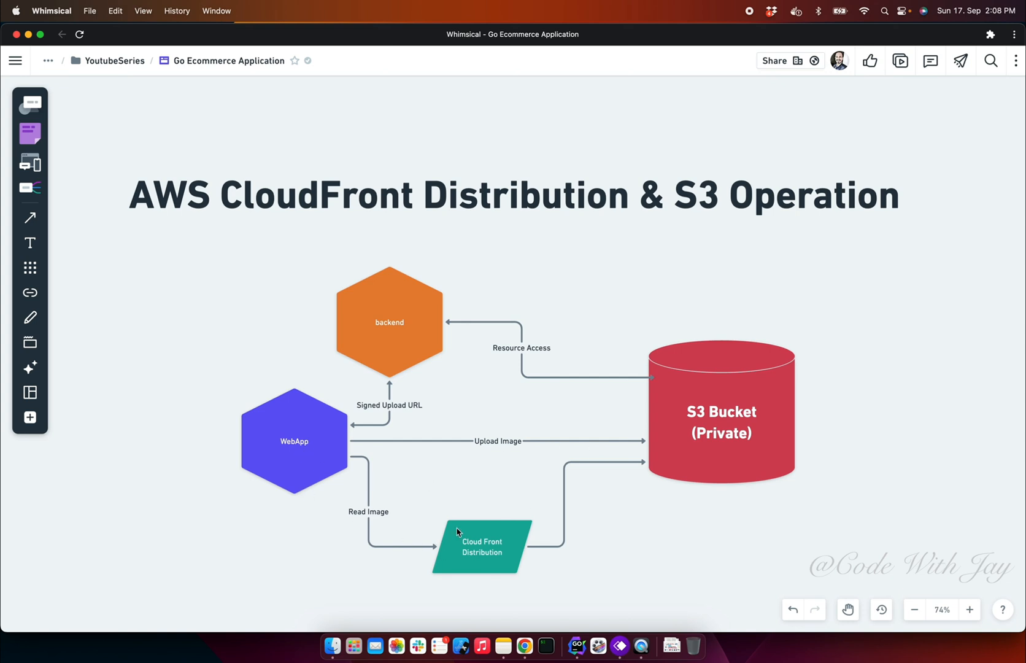
mouse_move(496, 571)
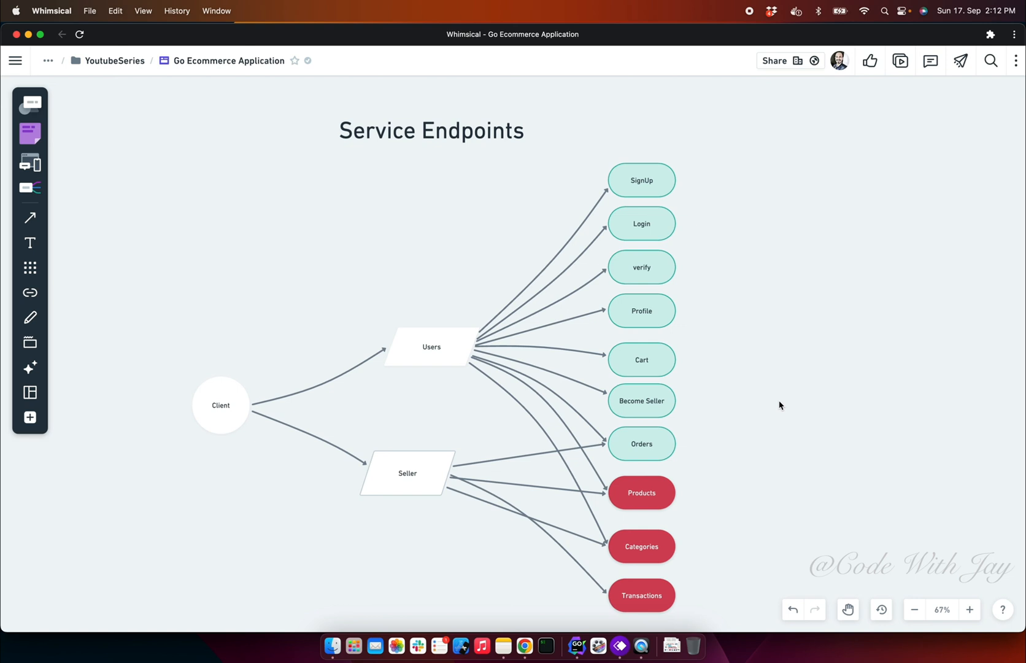
mouse_move(427, 364)
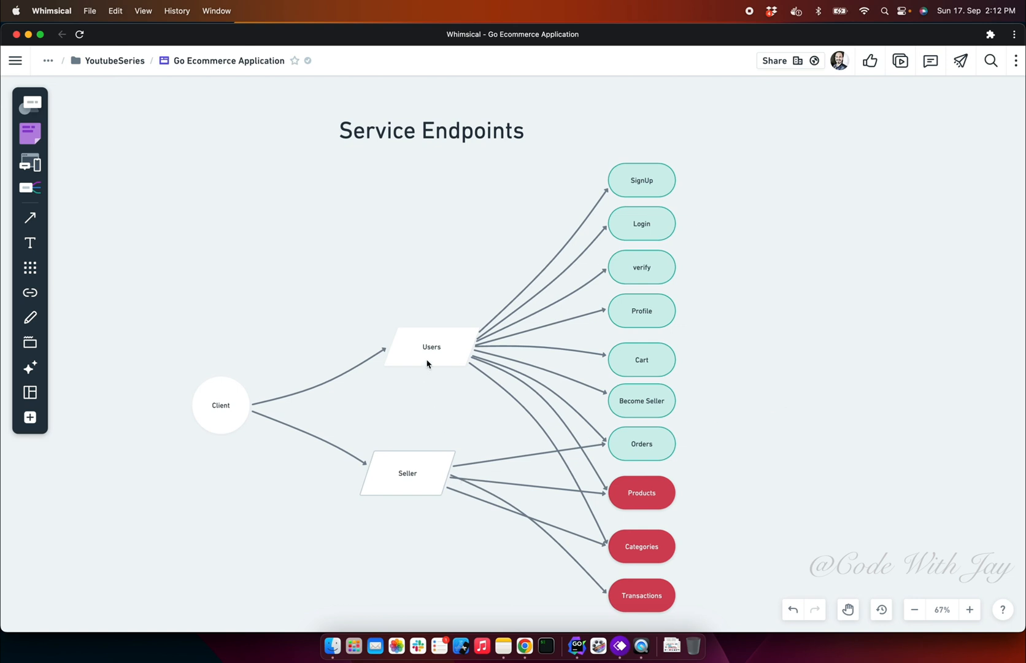
mouse_move(635, 196)
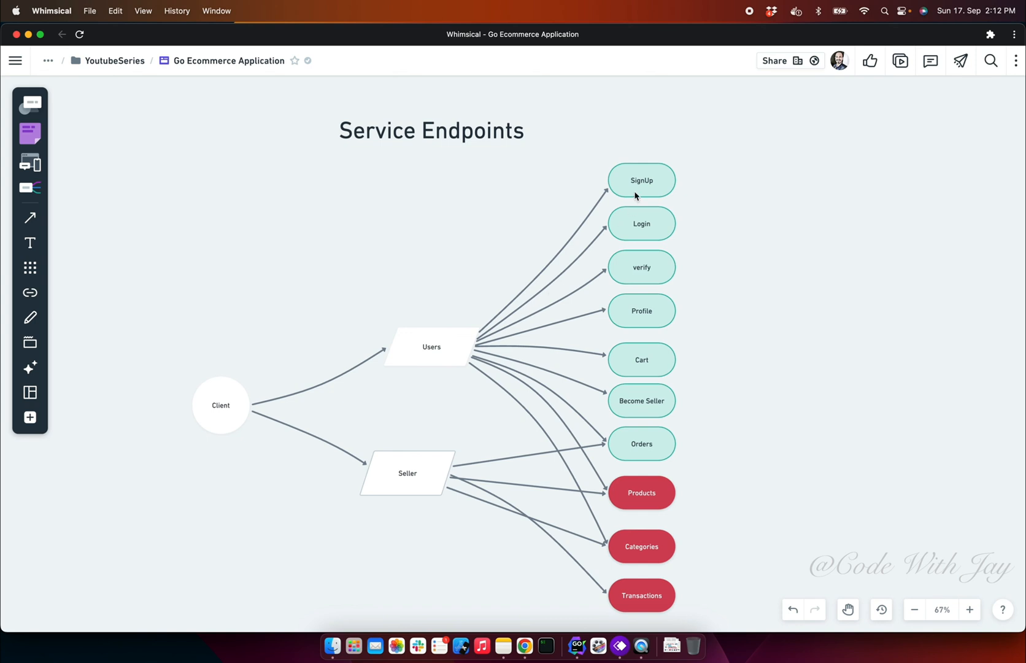
mouse_move(630, 239)
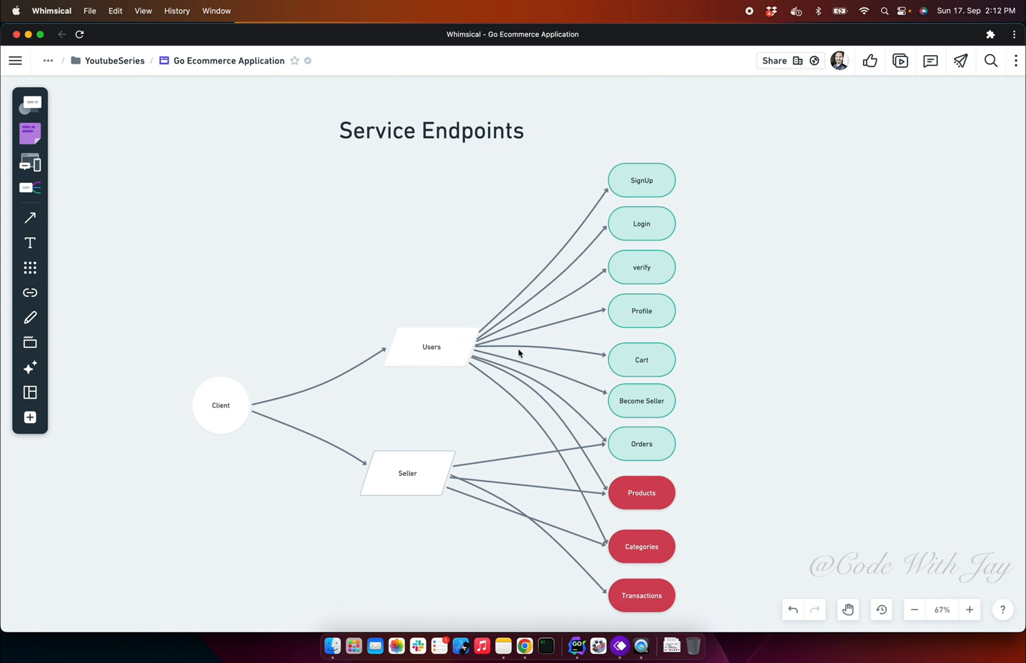
mouse_move(466, 360)
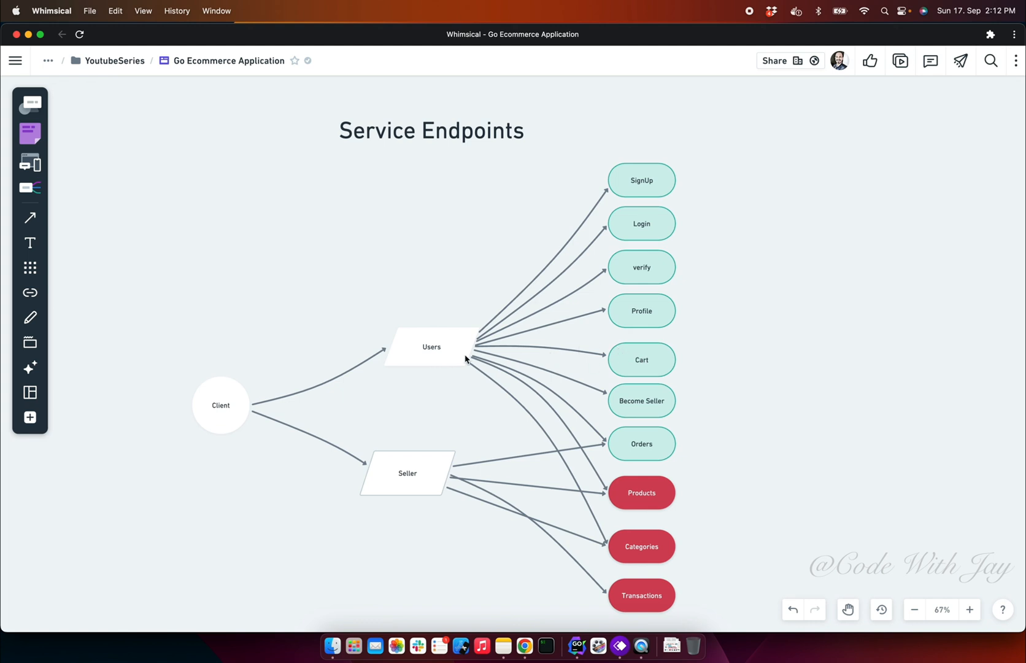
mouse_move(652, 414)
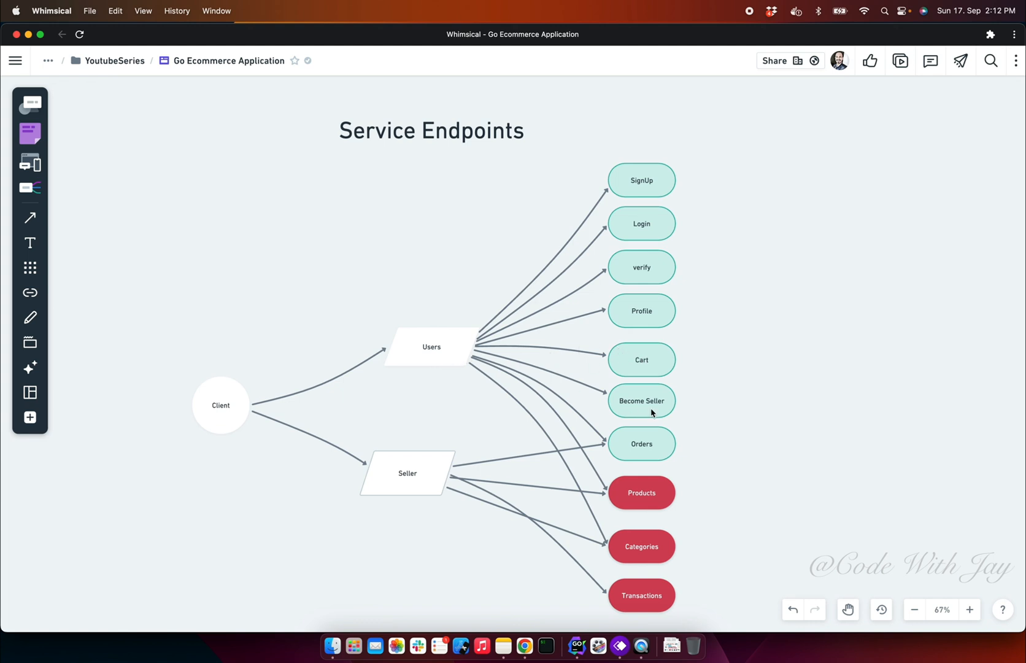
mouse_move(639, 445)
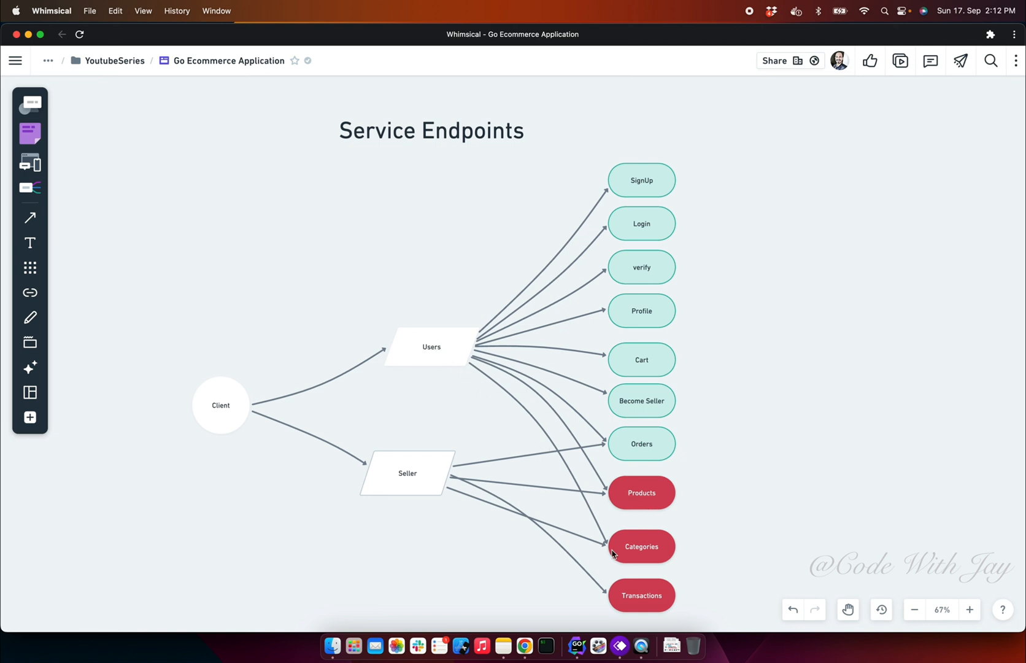
mouse_move(456, 354)
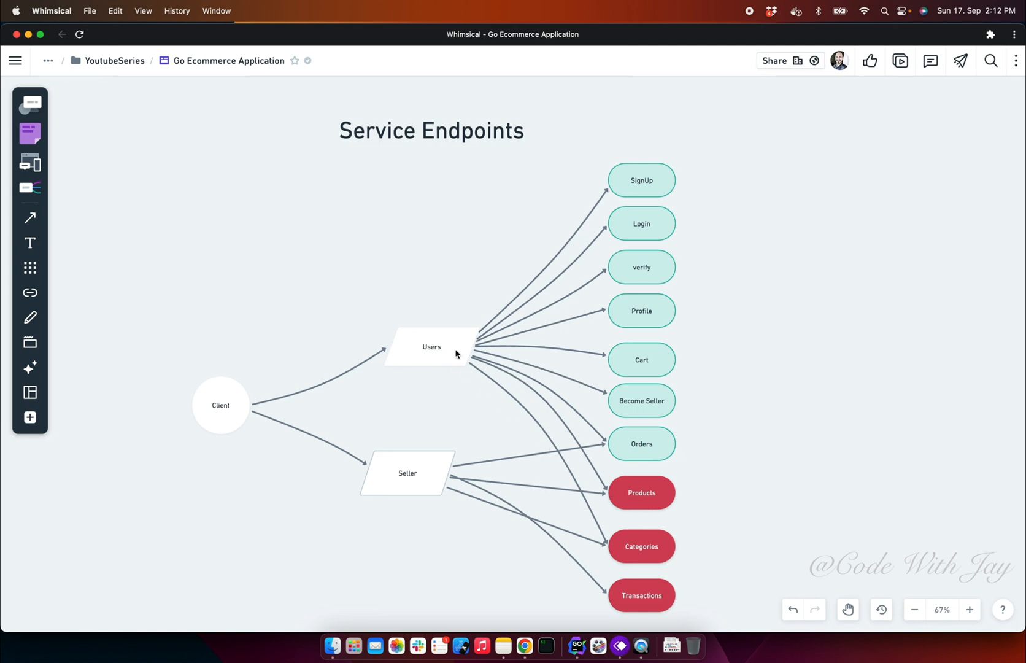
mouse_move(416, 468)
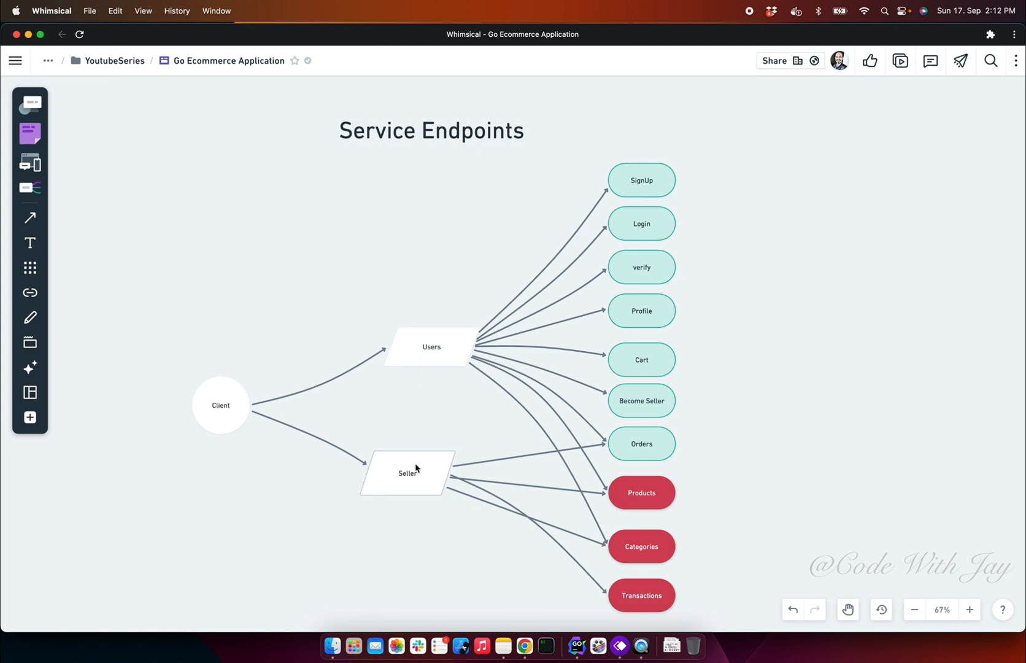
mouse_move(461, 486)
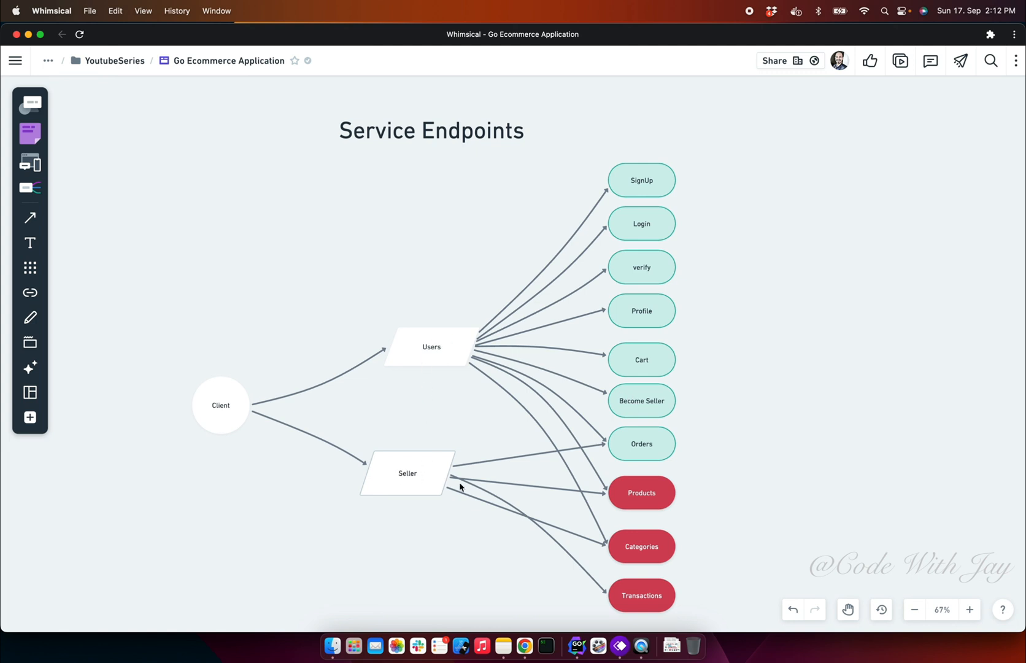
mouse_move(592, 543)
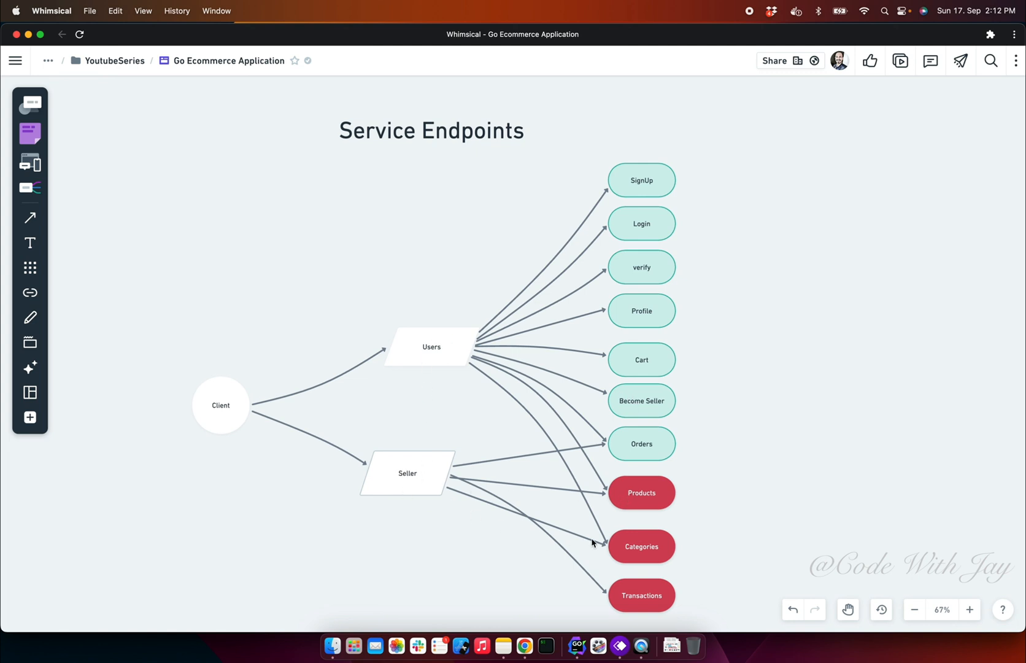
mouse_move(659, 595)
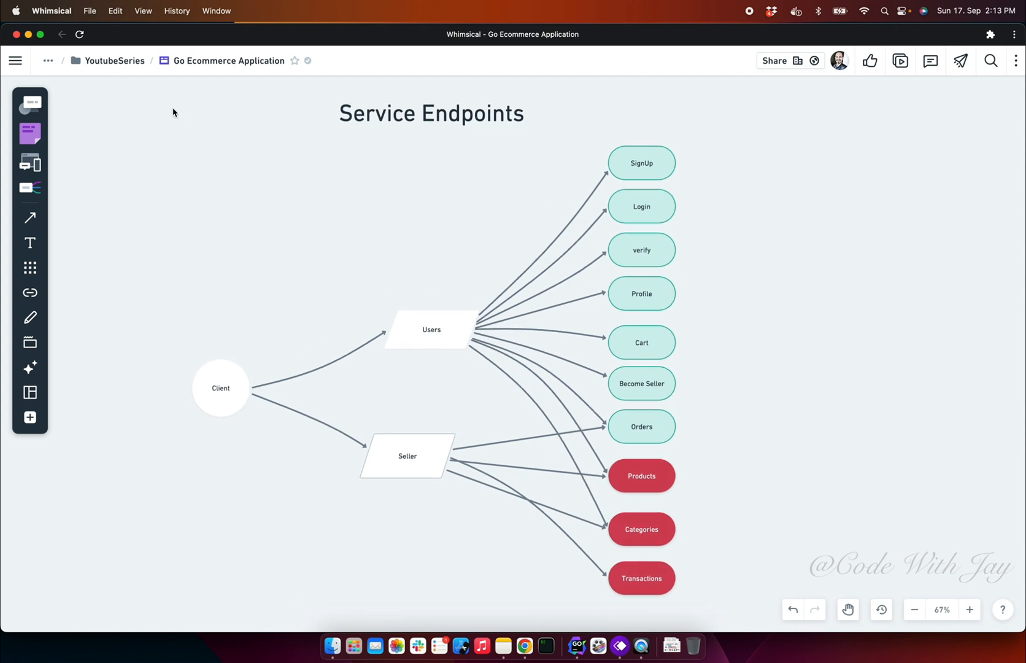
mouse_move(496, 228)
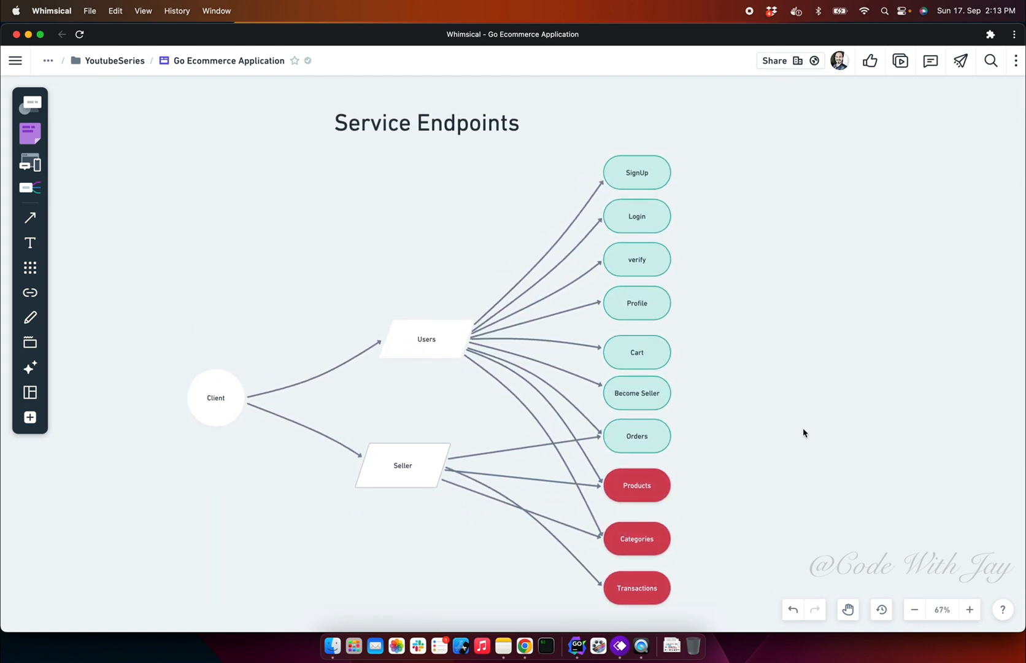
- Zoom out to about 49% to show the whole Service Endpoints diagram
left_click(915, 614)
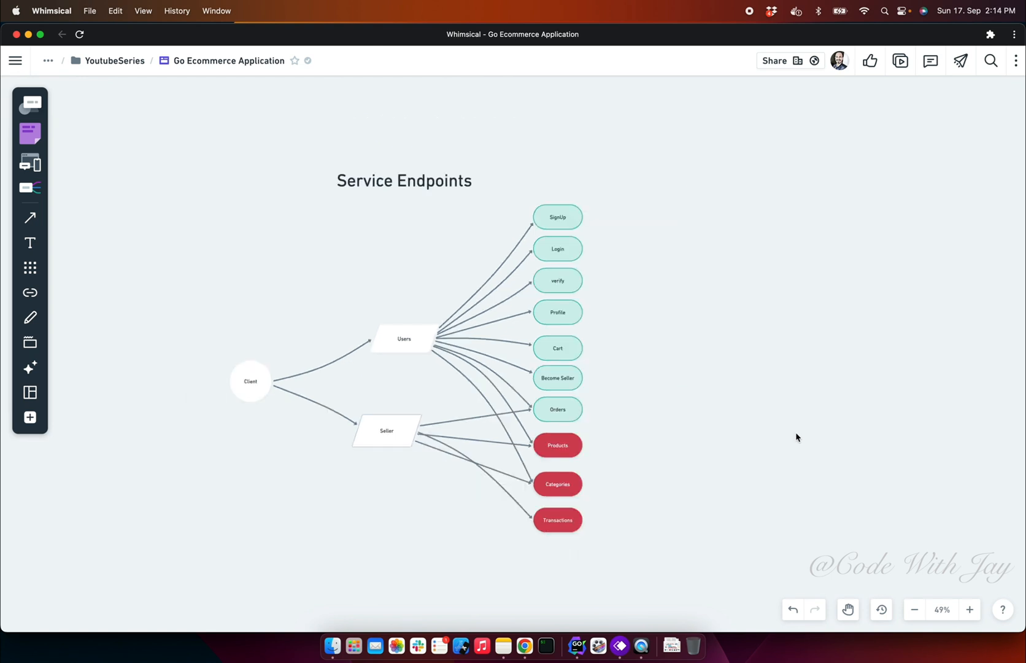